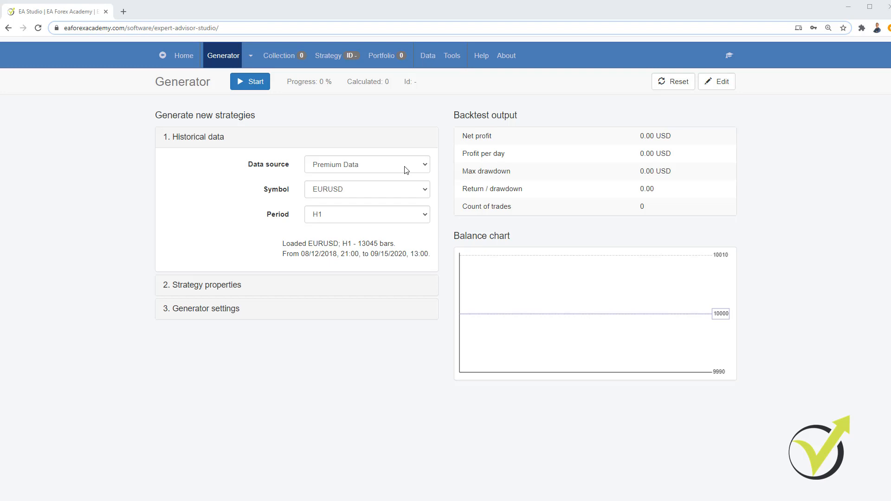
{"action": "mouse_move", "coordinate": [425, 165]}
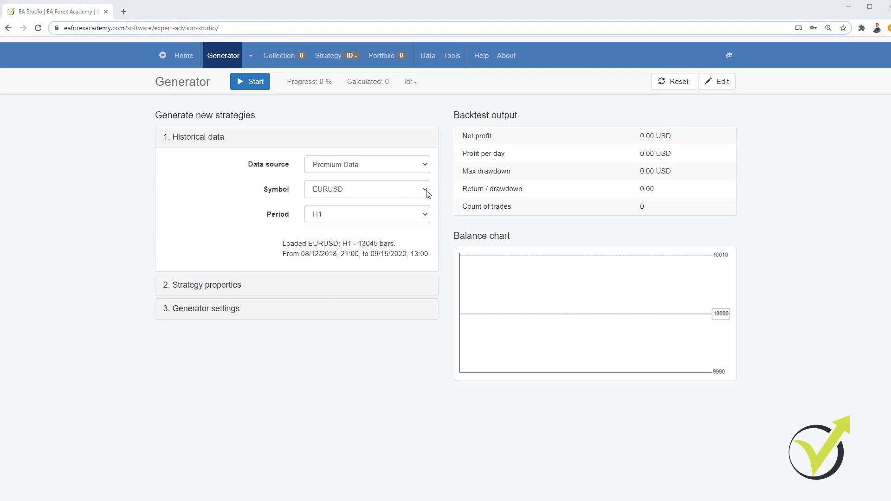
- Browse the symbol list, keep EURUSD, and highlight the loaded data's end date
{"action": "left_click", "coordinate": [367, 190]}
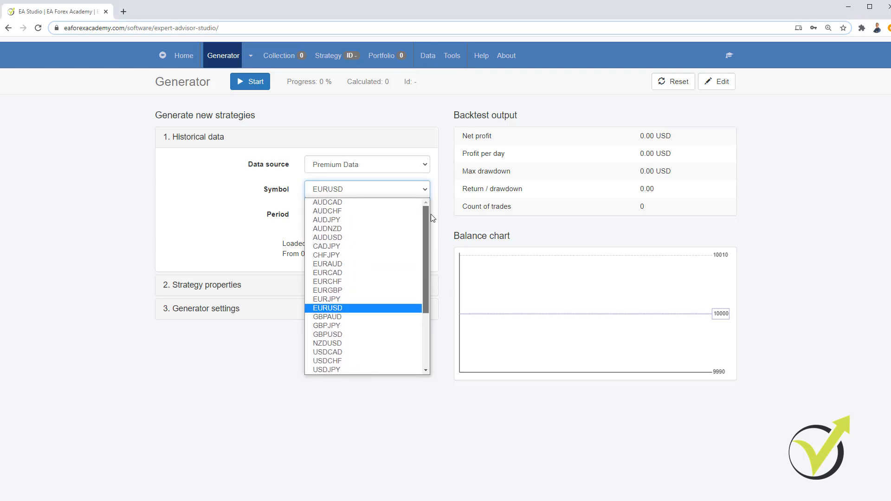
{"action": "scroll", "scroll_direction": "down", "scroll_amount": 3}
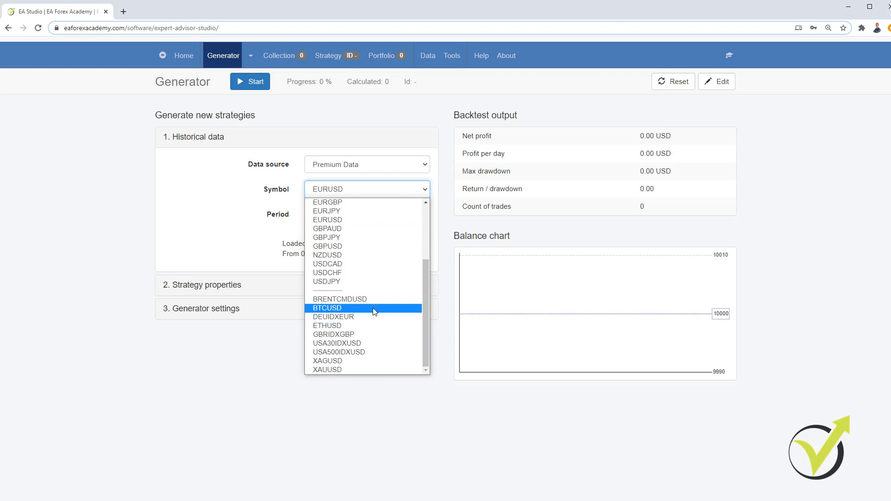
{"action": "mouse_move", "coordinate": [367, 352]}
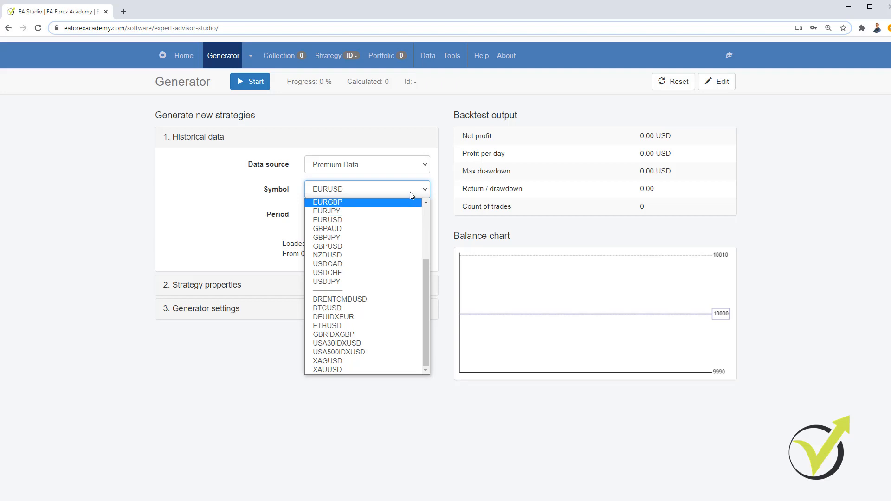
{"action": "left_click", "coordinate": [327, 220]}
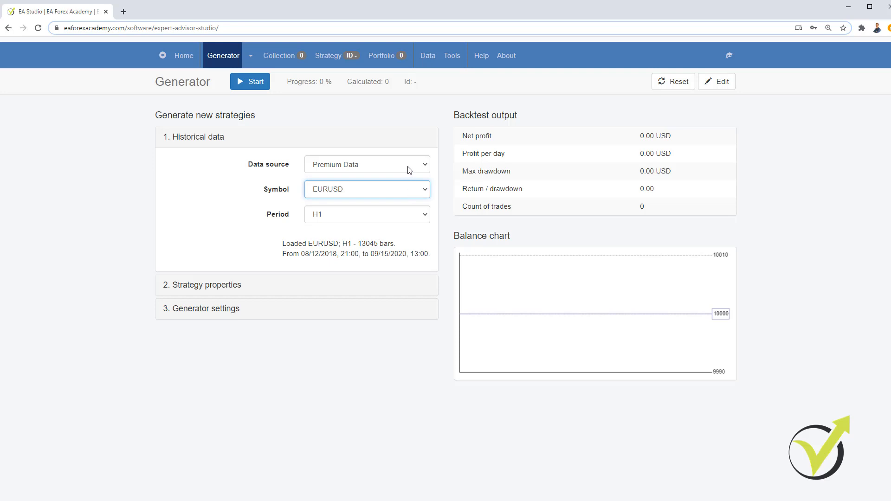
{"action": "double_click", "coordinate": [374, 254]}
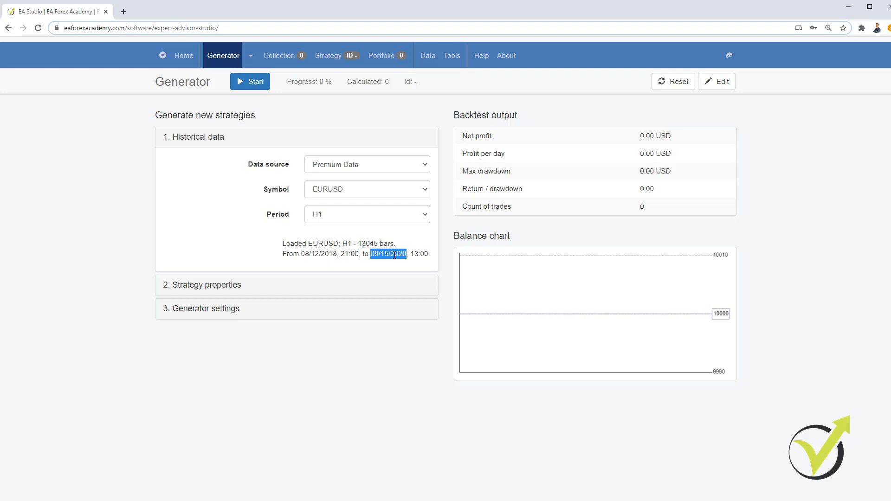
{"action": "mouse_move", "coordinate": [416, 174]}
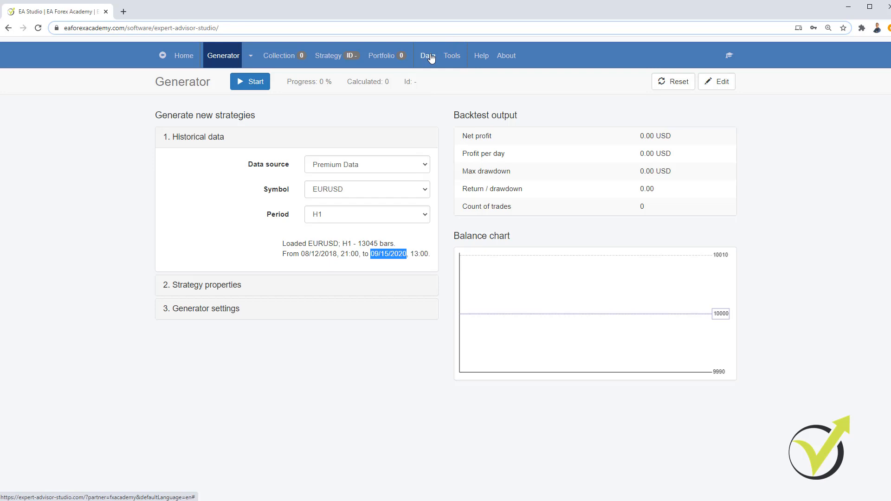
- Review the loaded data file statistics on the Data Import page, then return to the Generator
{"action": "left_click", "coordinate": [427, 55]}
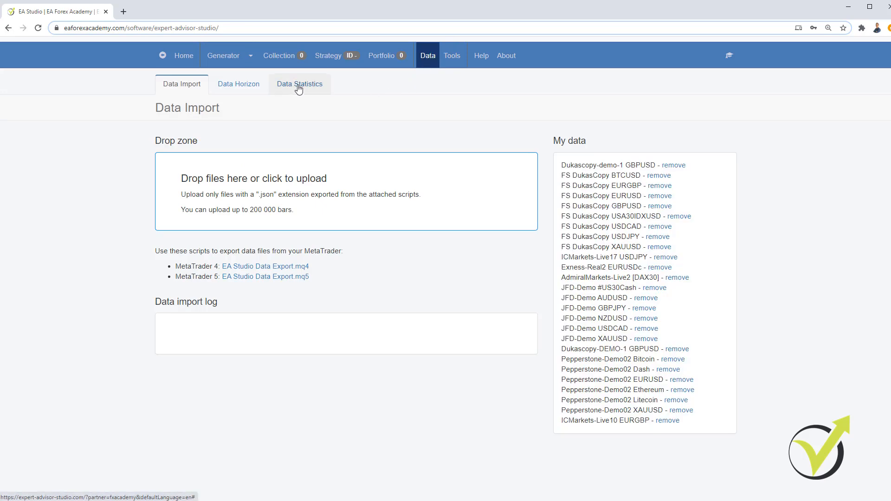
{"action": "left_click", "coordinate": [300, 84]}
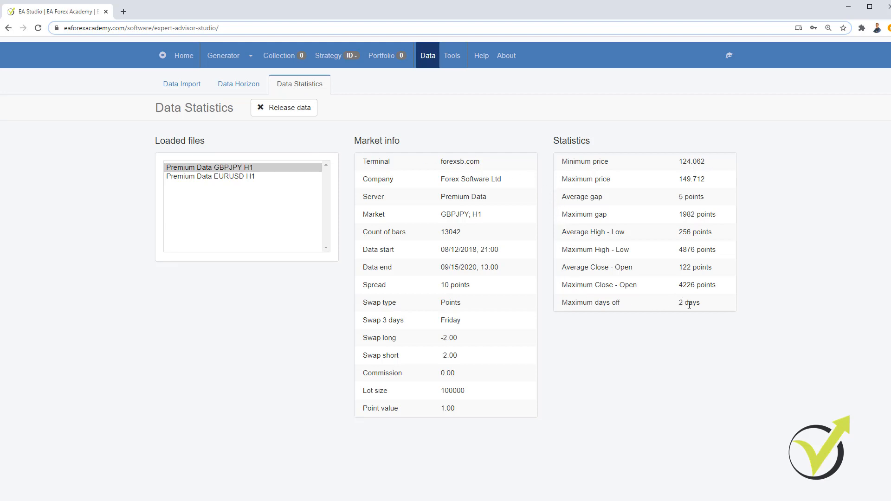
{"action": "mouse_move", "coordinate": [614, 263]}
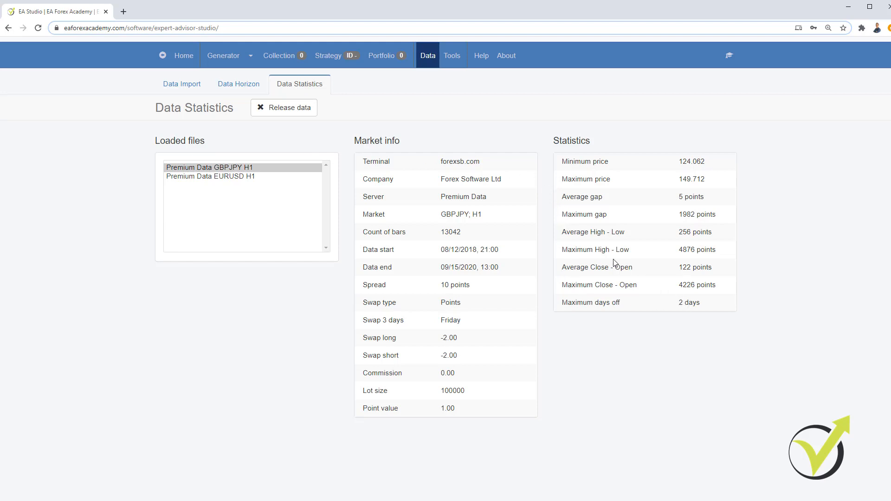
{"action": "mouse_move", "coordinate": [279, 56]}
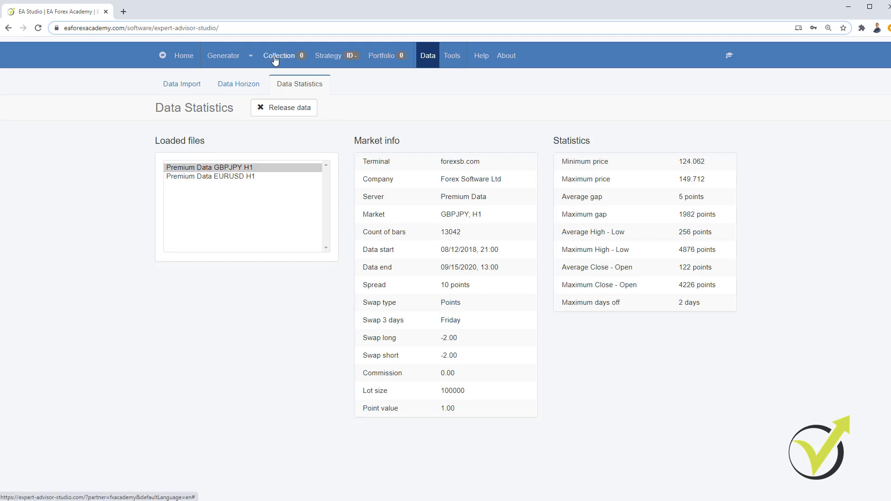
{"action": "left_click", "coordinate": [223, 55]}
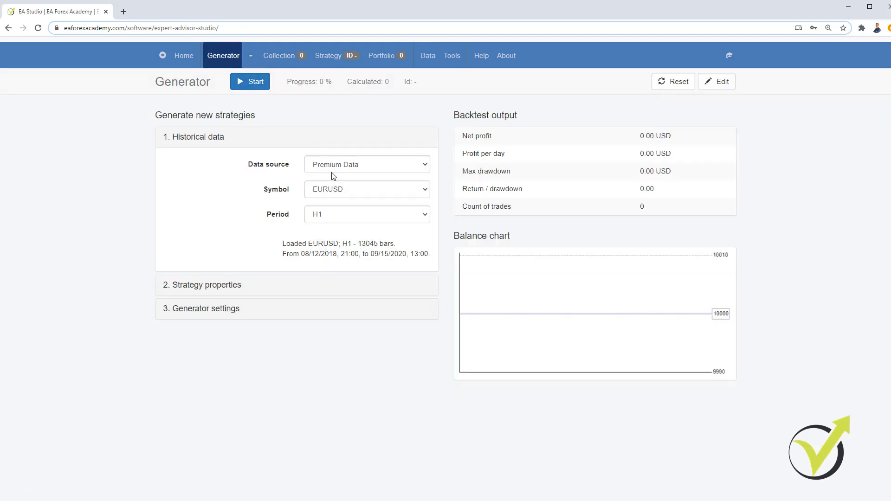
- Browse the Generator's data sources and reselect Premium Data
{"action": "left_click", "coordinate": [366, 164]}
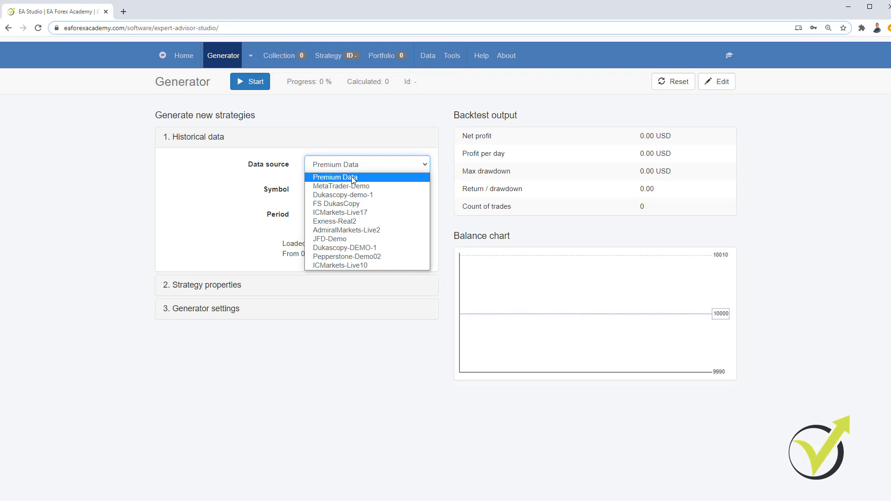
{"action": "mouse_move", "coordinate": [344, 248]}
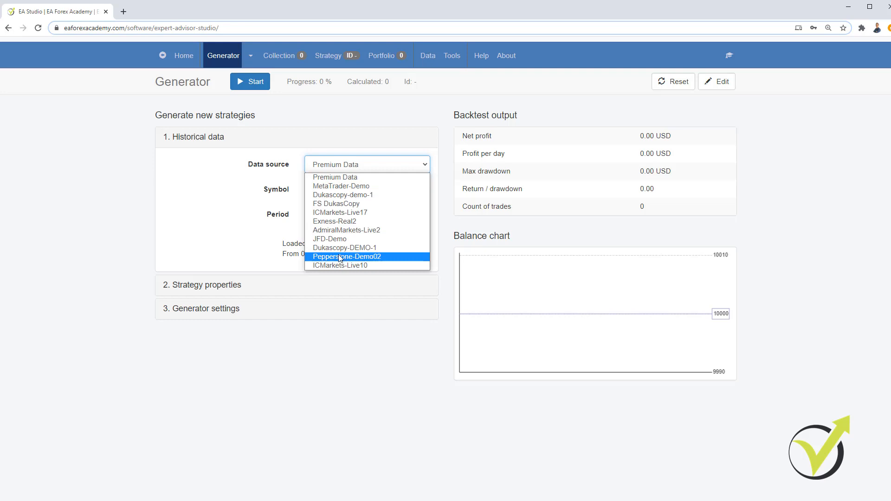
{"action": "mouse_move", "coordinate": [339, 258]}
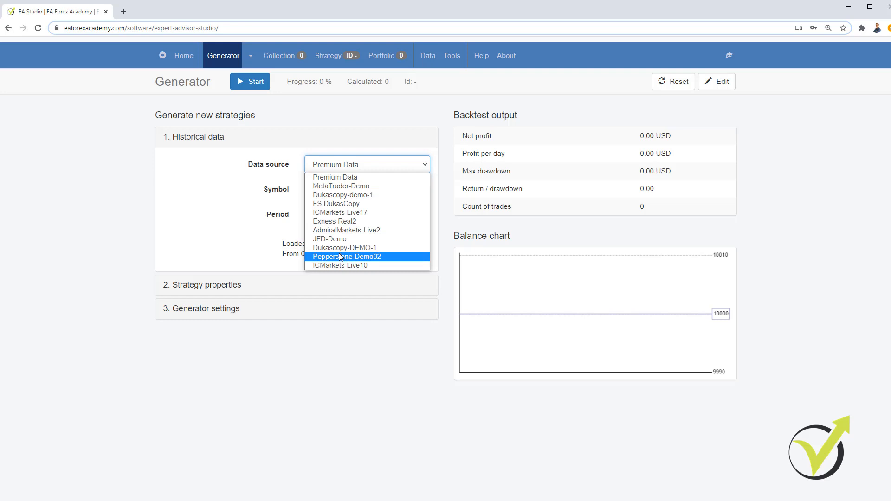
{"action": "mouse_move", "coordinate": [335, 177]}
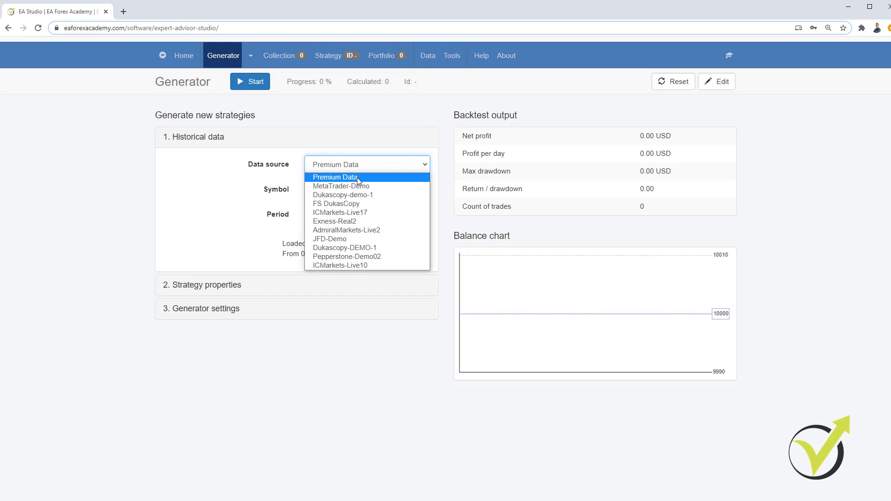
{"action": "left_click", "coordinate": [341, 186]}
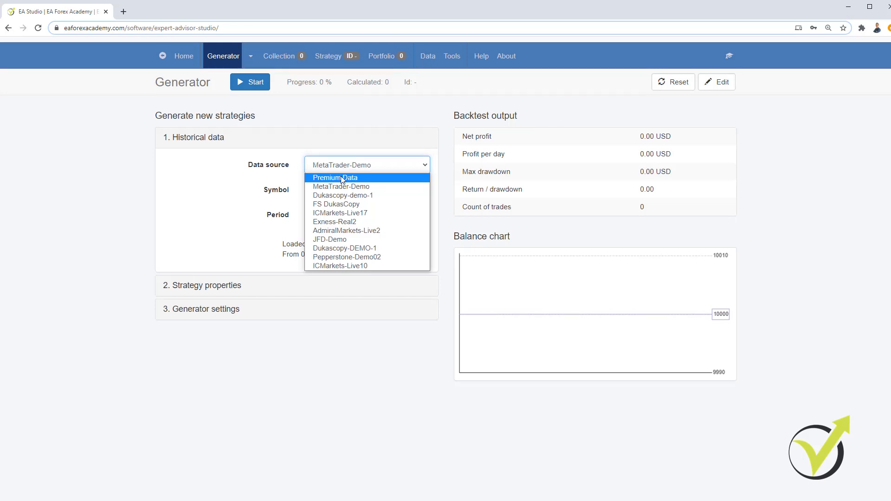
{"action": "left_click", "coordinate": [335, 177]}
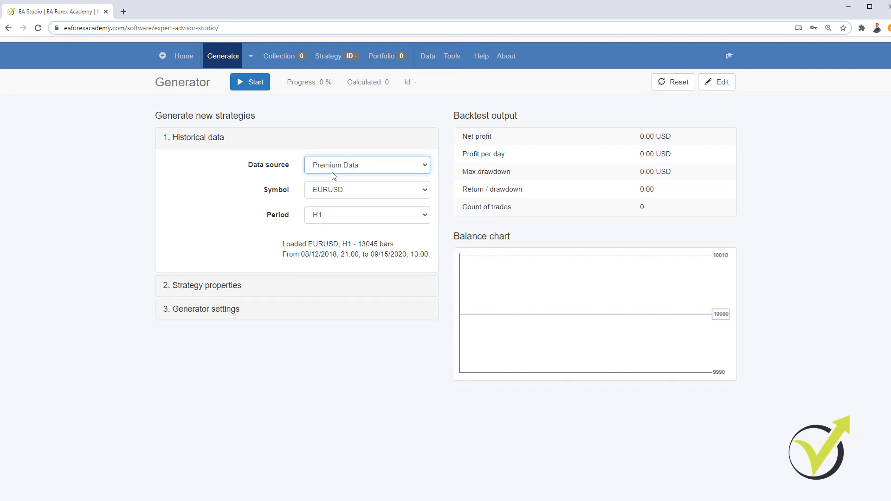
{"action": "mouse_move", "coordinate": [351, 192]}
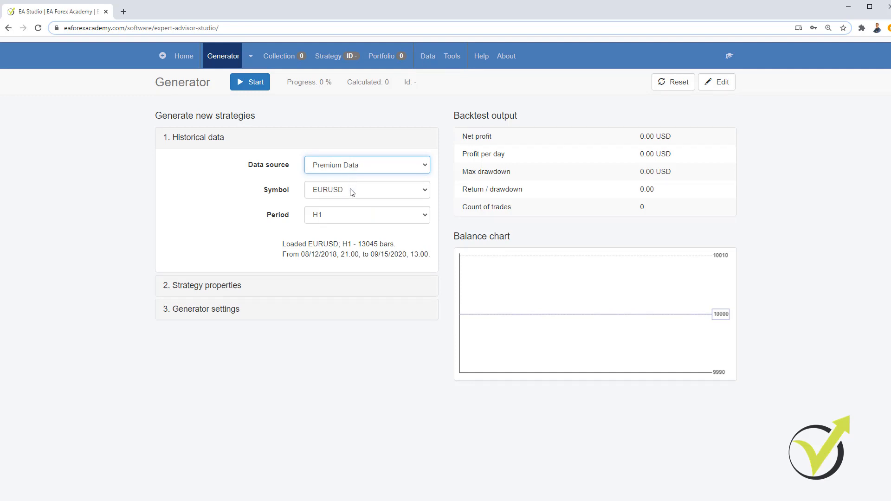
{"action": "mouse_move", "coordinate": [345, 193]}
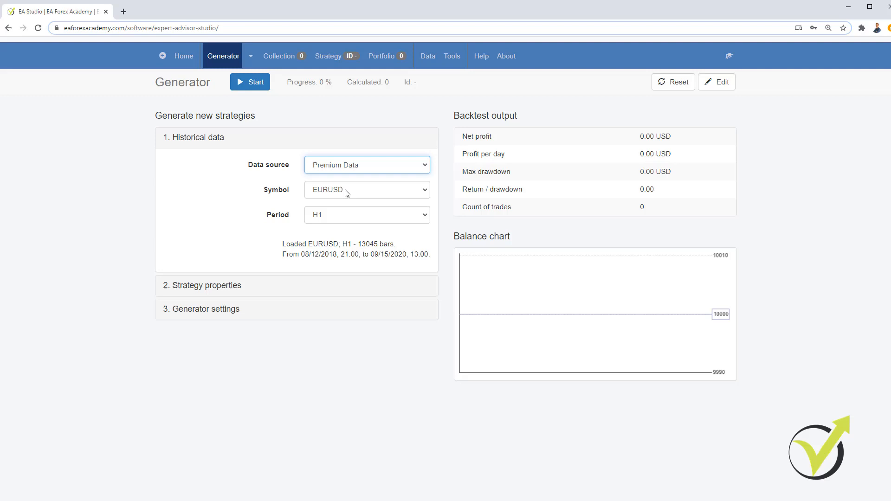
{"action": "mouse_move", "coordinate": [237, 249]}
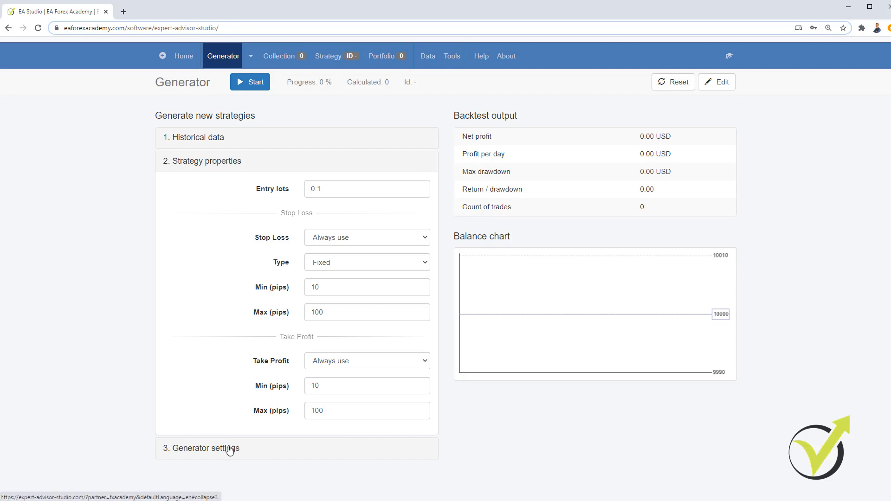
- Expand Generator settings and open Common Acceptance Criteria (profit factor 1.5, 5 trades)
{"action": "left_click", "coordinate": [204, 449]}
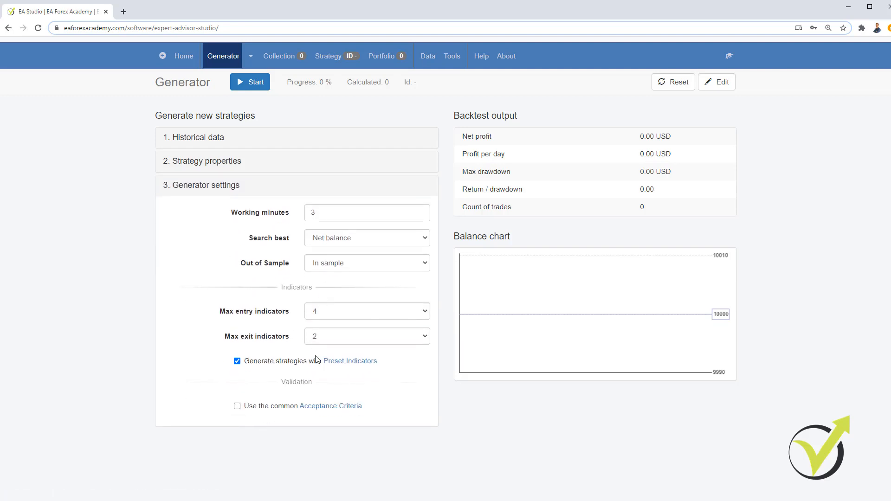
{"action": "left_click", "coordinate": [237, 361]}
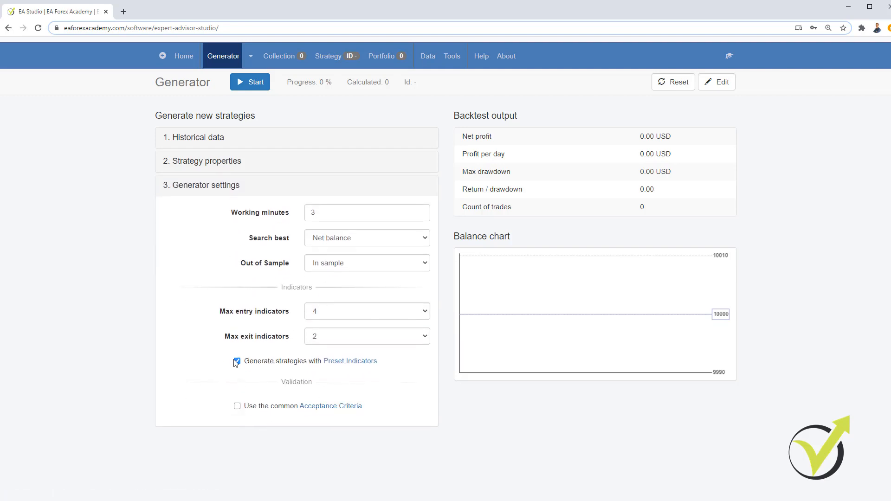
{"action": "left_click", "coordinate": [238, 361]}
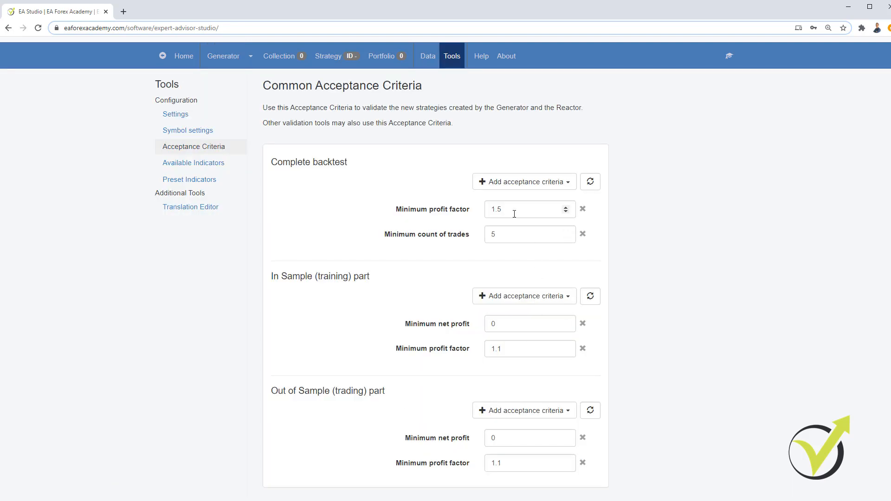
- Set the minimum count of trades to 300, then go back to the Generator
{"action": "left_click", "coordinate": [523, 208]}
{"action": "type", "text": "1.2"}
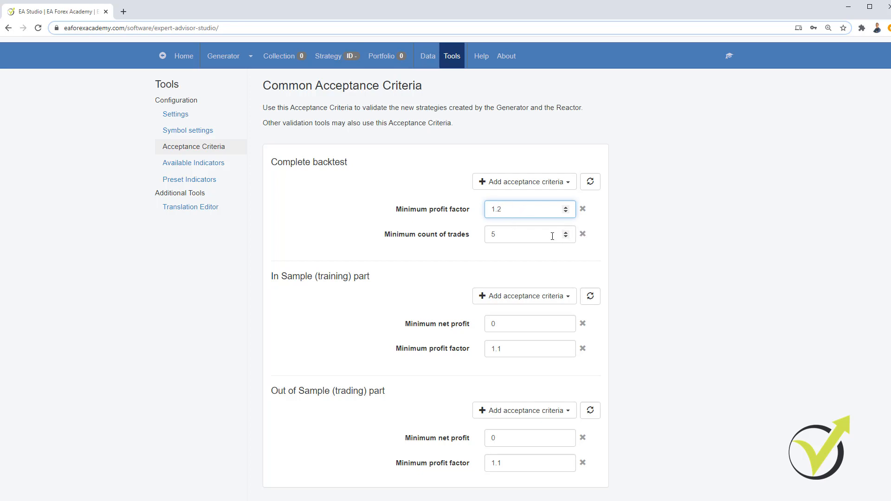
{"action": "left_click", "coordinate": [523, 234]}
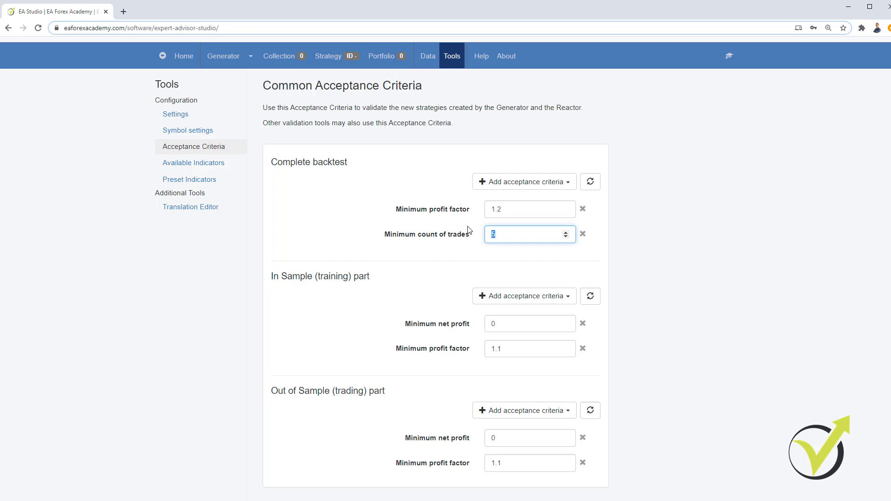
{"action": "type", "text": "300"}
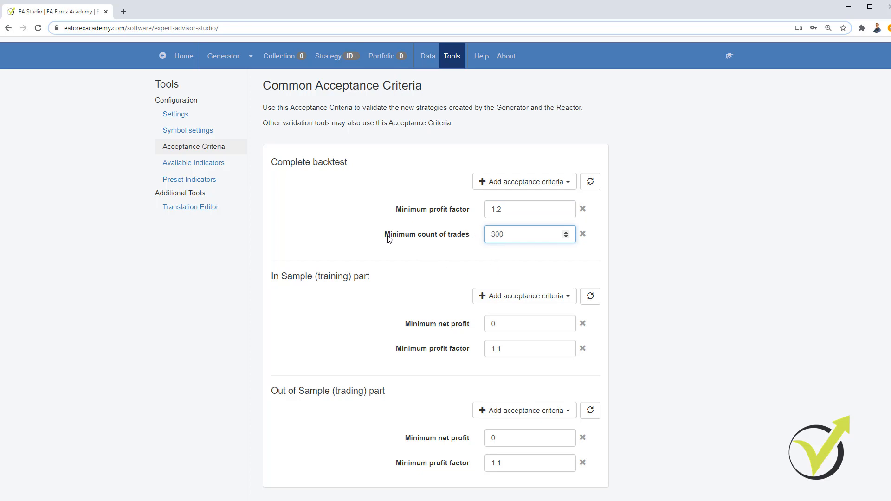
{"action": "left_click", "coordinate": [222, 56]}
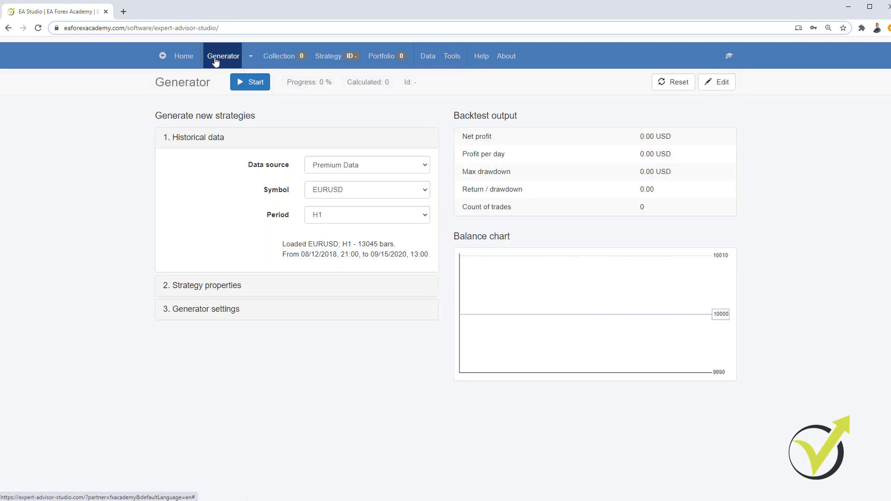
- Start generating strategies on Premium Data EURUSD H1
{"action": "left_click", "coordinate": [249, 82]}
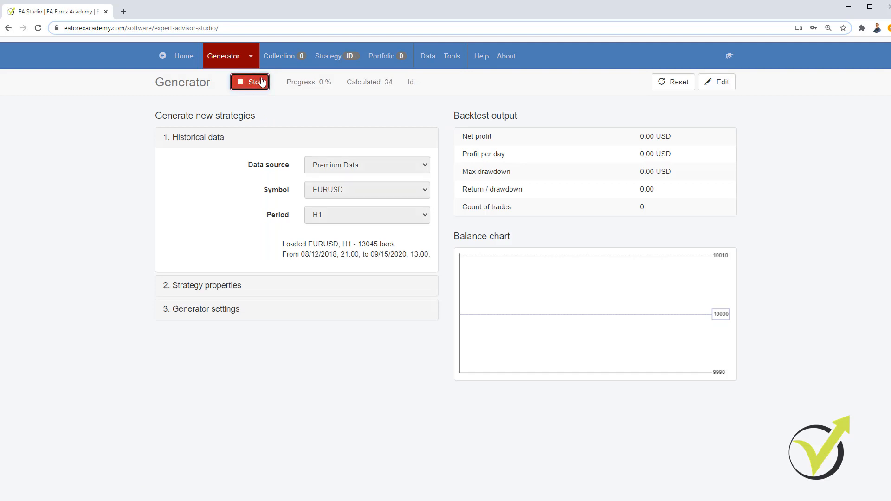
{"action": "left_click", "coordinate": [250, 82]}
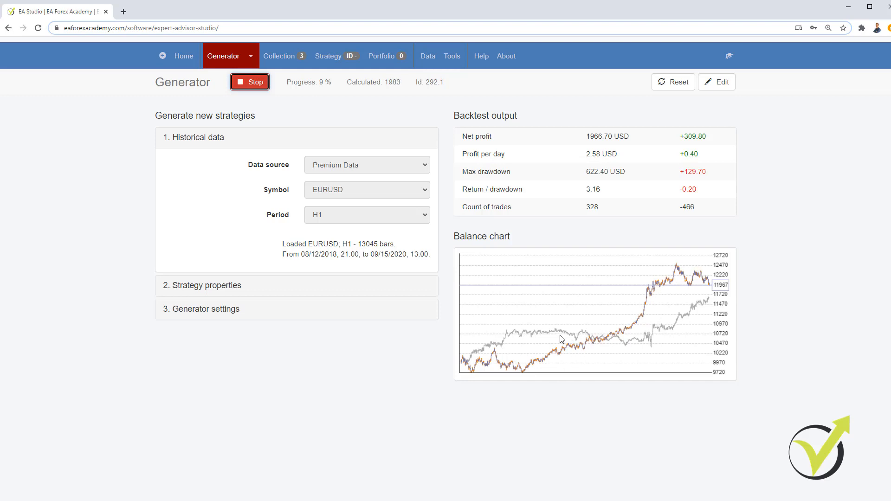
{"action": "mouse_move", "coordinate": [714, 298]}
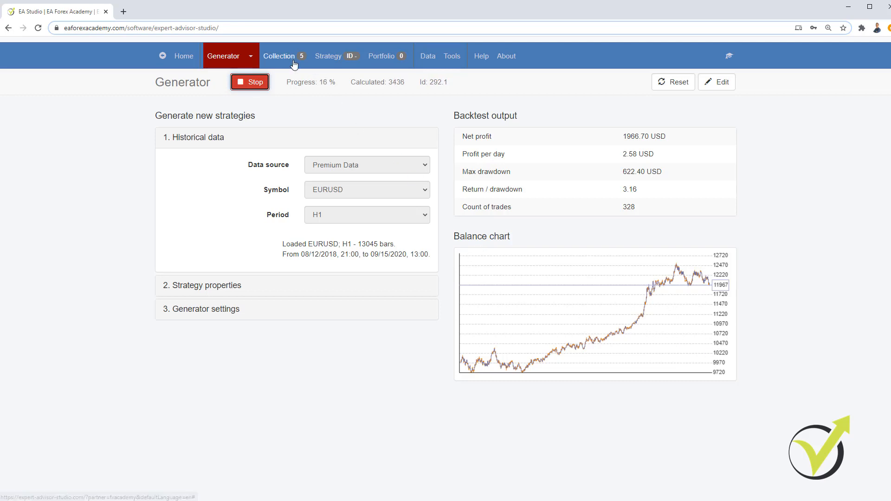
- View the Collection, stop generation, and open top strategy 292.1 in the Editor
{"action": "left_click", "coordinate": [279, 56]}
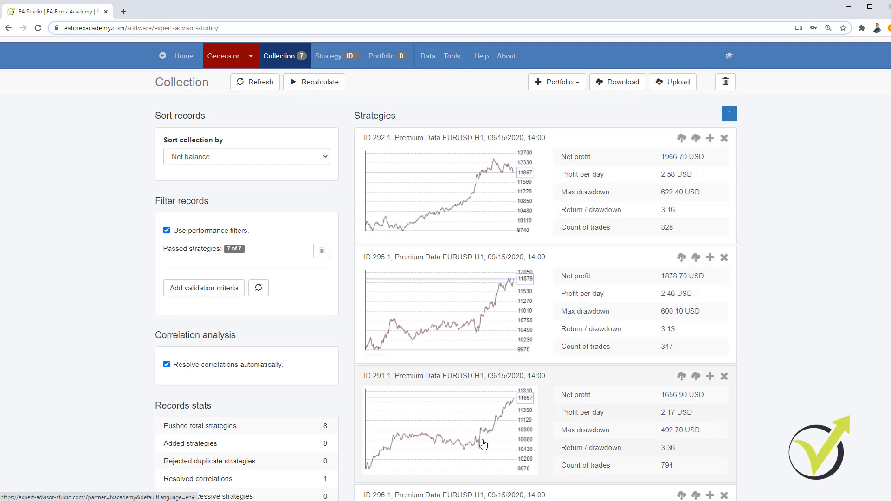
{"action": "mouse_move", "coordinate": [525, 410]}
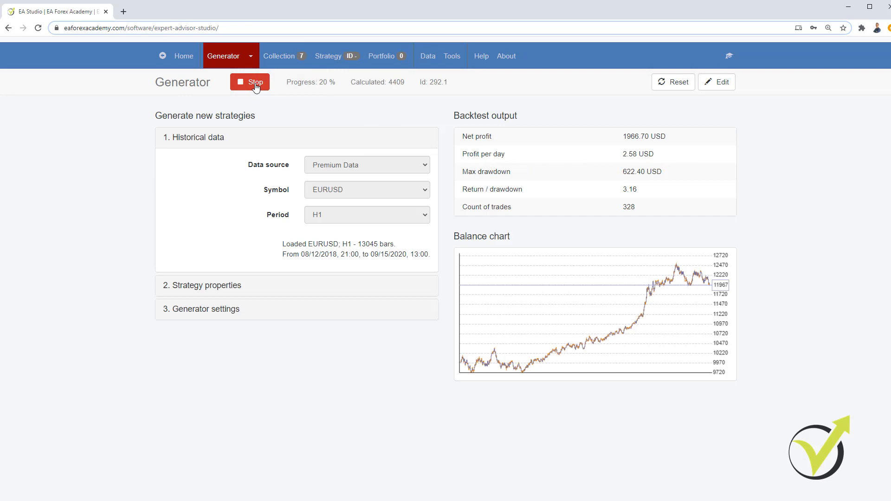
{"action": "left_click", "coordinate": [279, 56]}
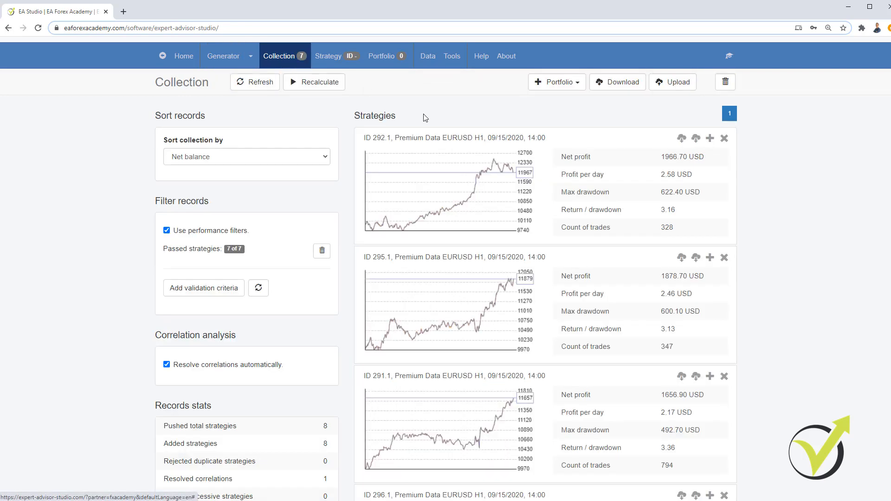
{"action": "mouse_move", "coordinate": [494, 180]}
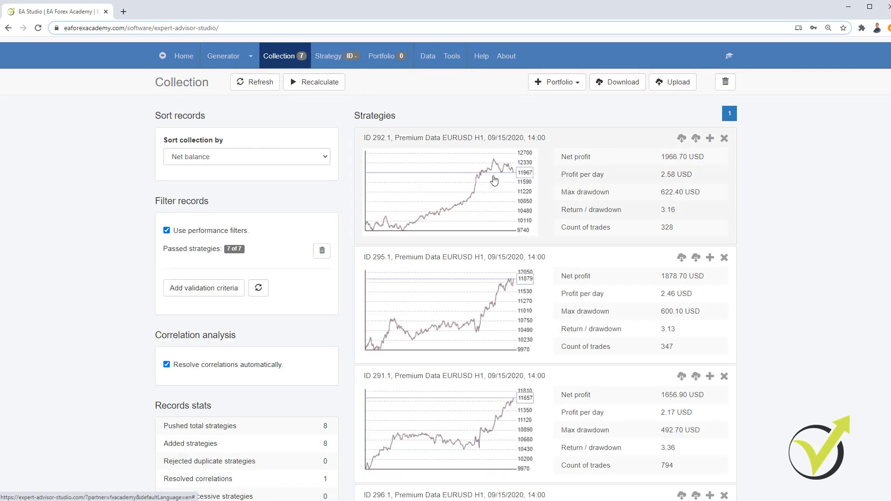
{"action": "left_click", "coordinate": [449, 192]}
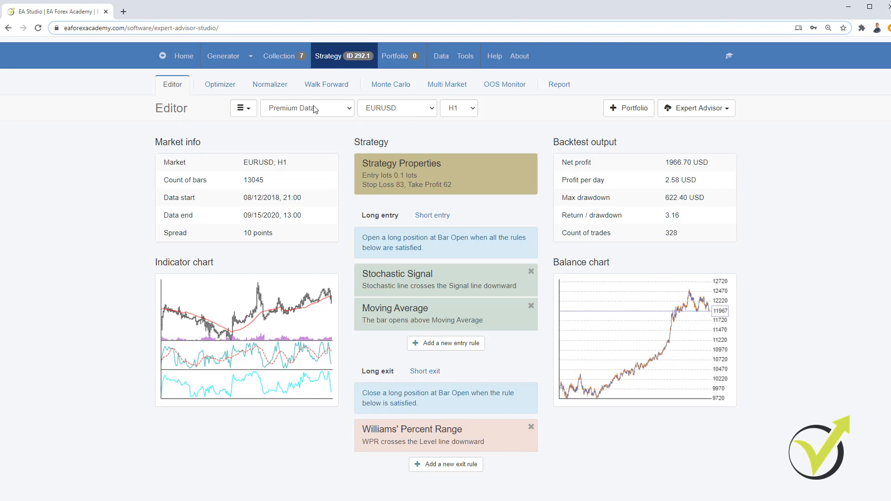
- Switch strategy 292.1's data source between Premium Data and MetaTrader-Demo, ending on MetaTrader-Demo
{"action": "left_click", "coordinate": [307, 108]}
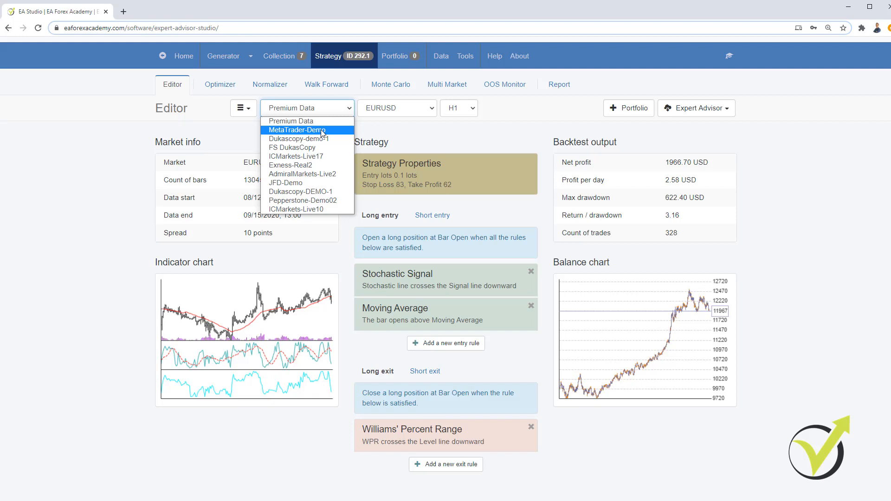
{"action": "left_click", "coordinate": [298, 129]}
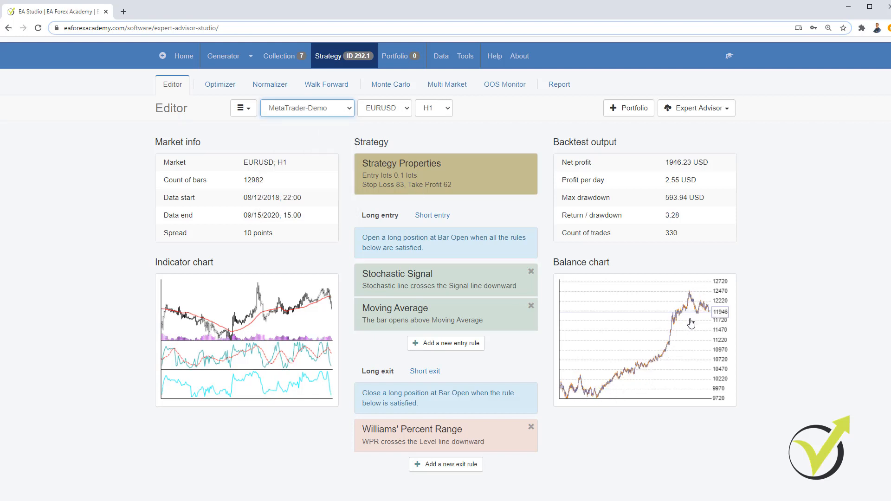
{"action": "mouse_move", "coordinate": [707, 326]}
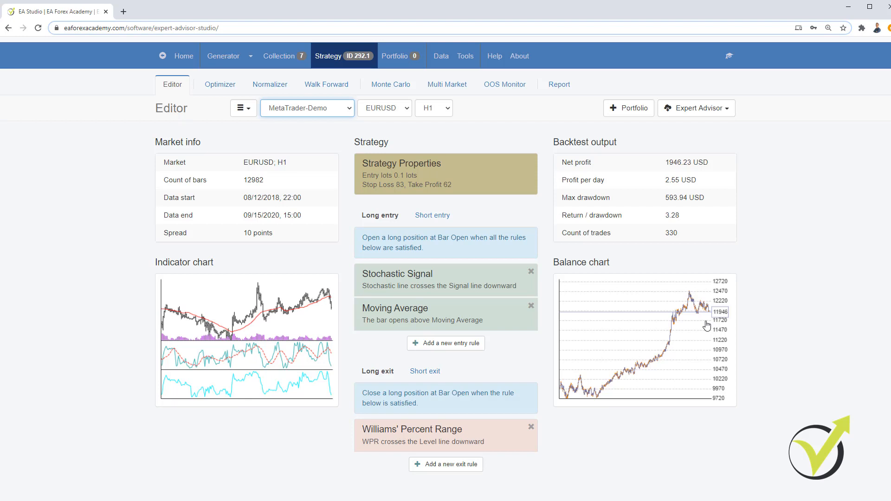
{"action": "mouse_move", "coordinate": [467, 203]}
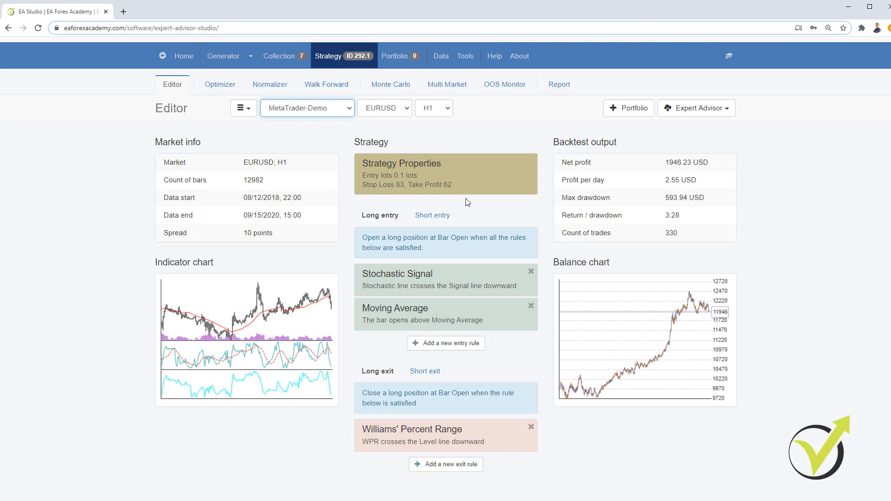
{"action": "left_click", "coordinate": [307, 108]}
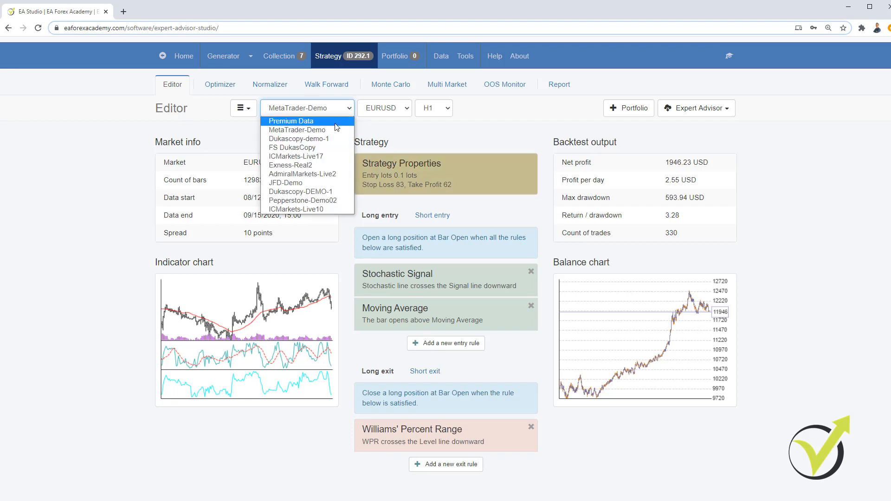
{"action": "left_click", "coordinate": [291, 120]}
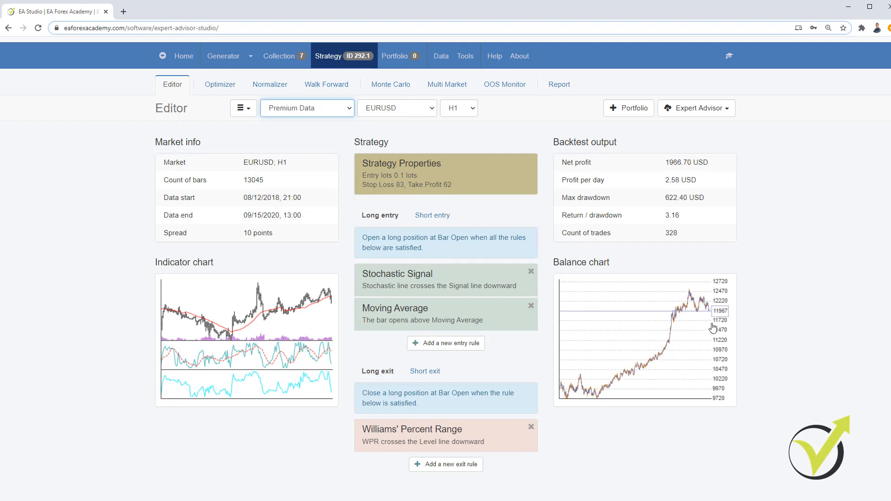
{"action": "left_click", "coordinate": [307, 108]}
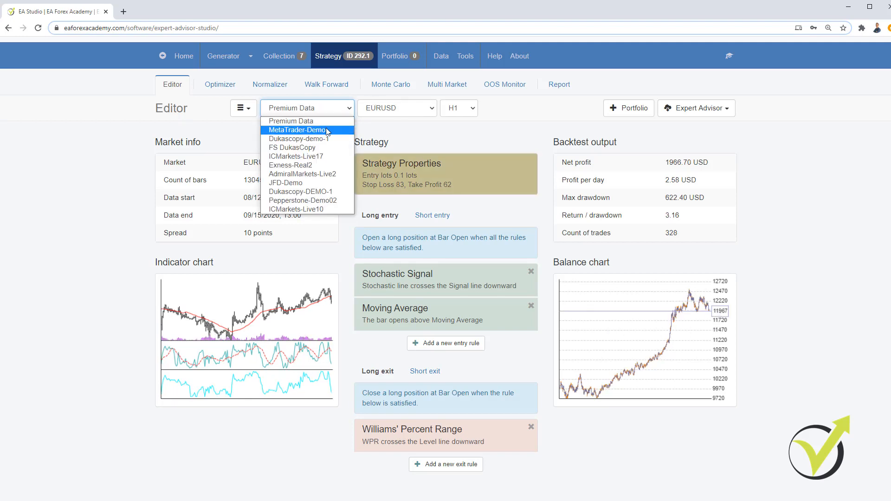
{"action": "left_click", "coordinate": [298, 130]}
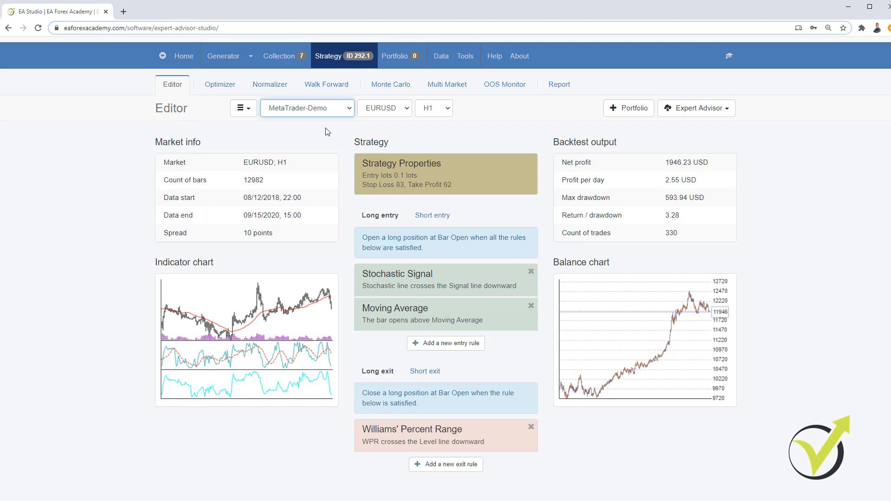
{"action": "left_click", "coordinate": [307, 108]}
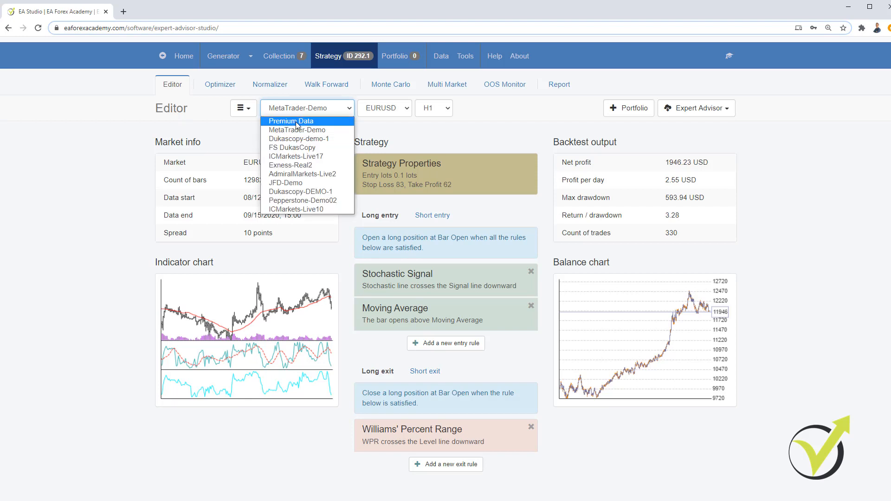
{"action": "mouse_move", "coordinate": [311, 132]}
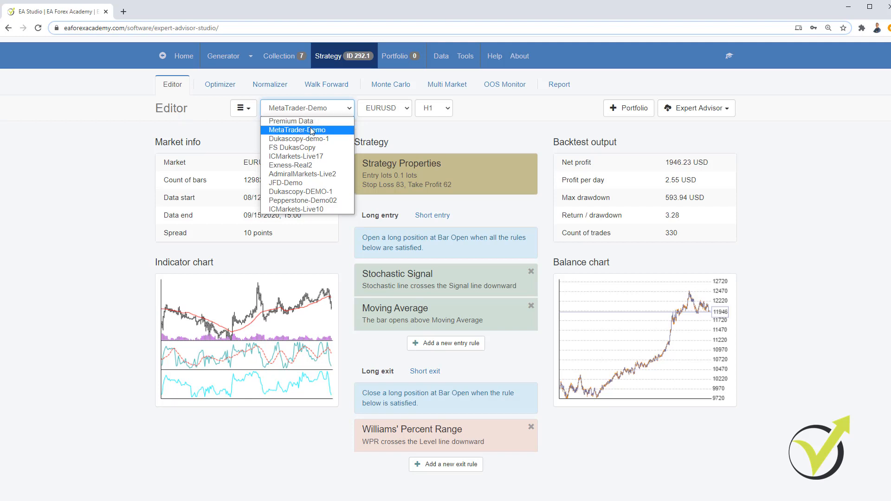
{"action": "mouse_move", "coordinate": [284, 134]}
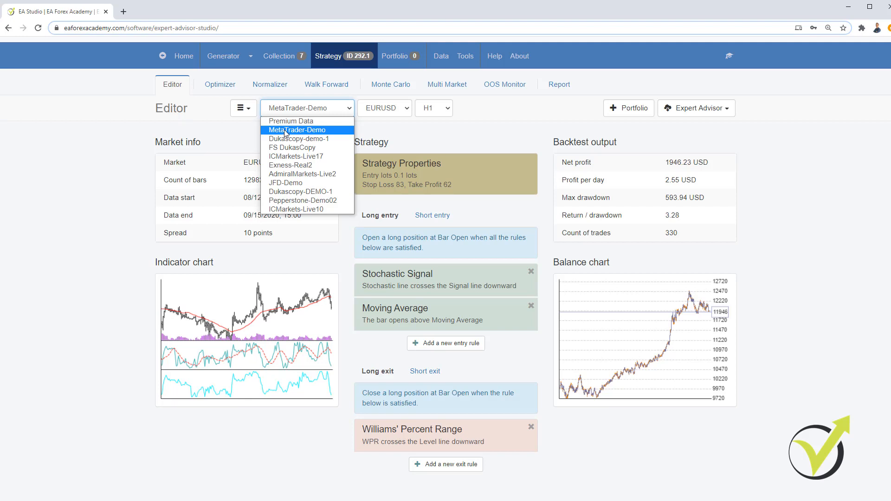
{"action": "mouse_move", "coordinate": [287, 135]}
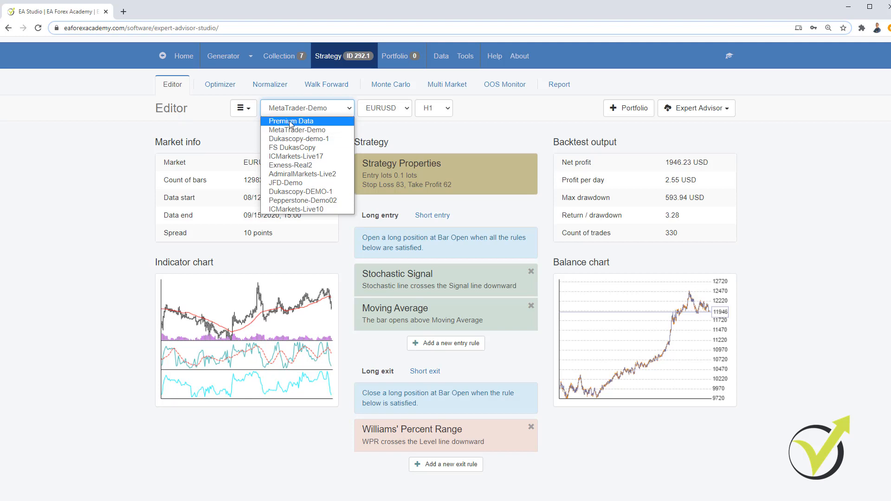
{"action": "mouse_move", "coordinate": [290, 127]}
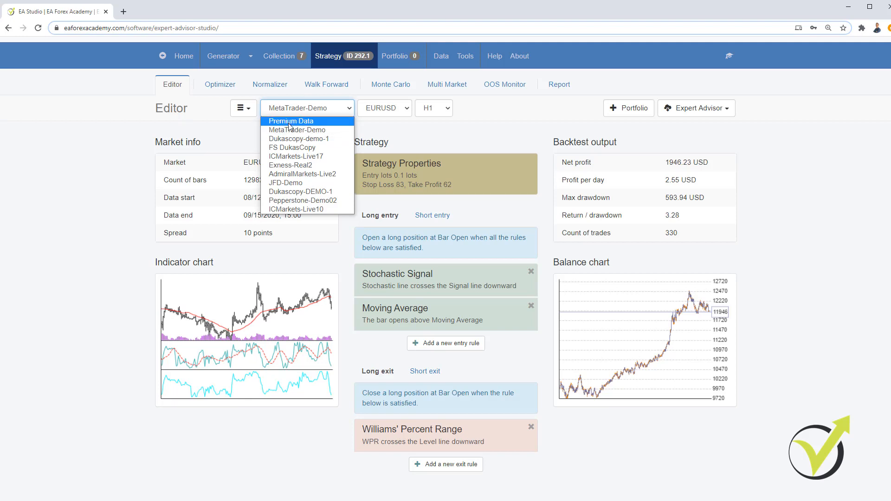
{"action": "mouse_move", "coordinate": [297, 130]}
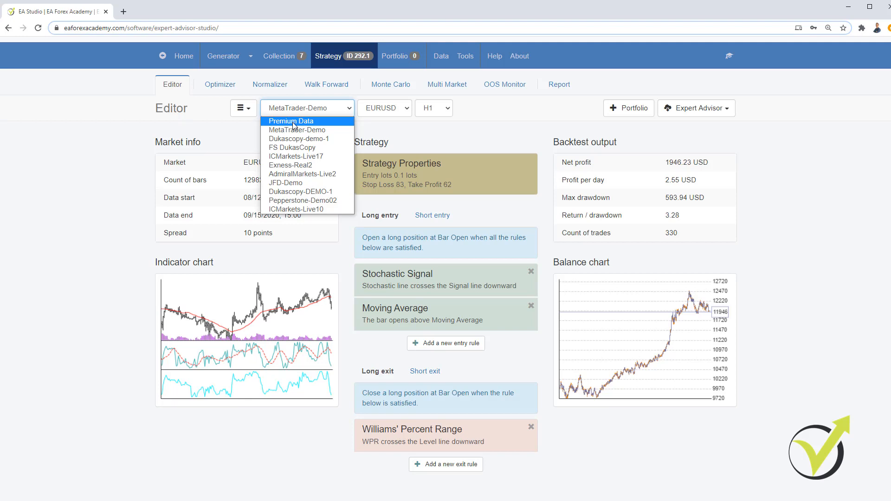
{"action": "mouse_move", "coordinate": [297, 130]}
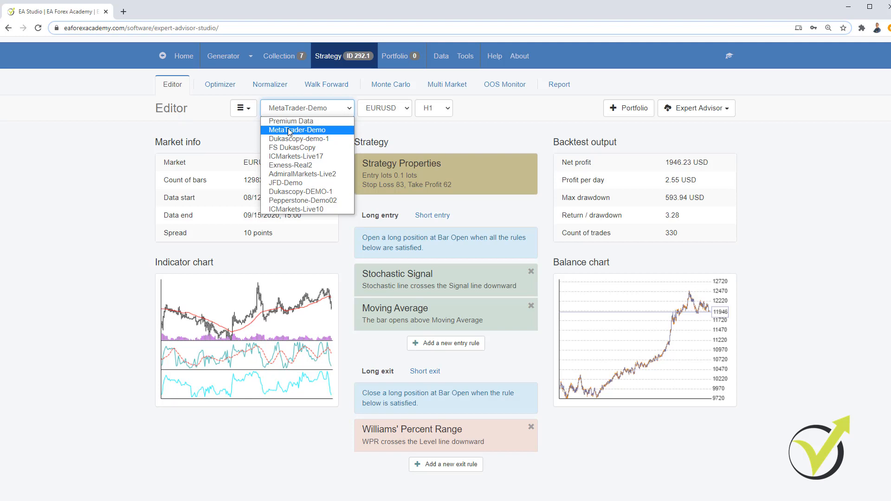
{"action": "left_click", "coordinate": [297, 130]}
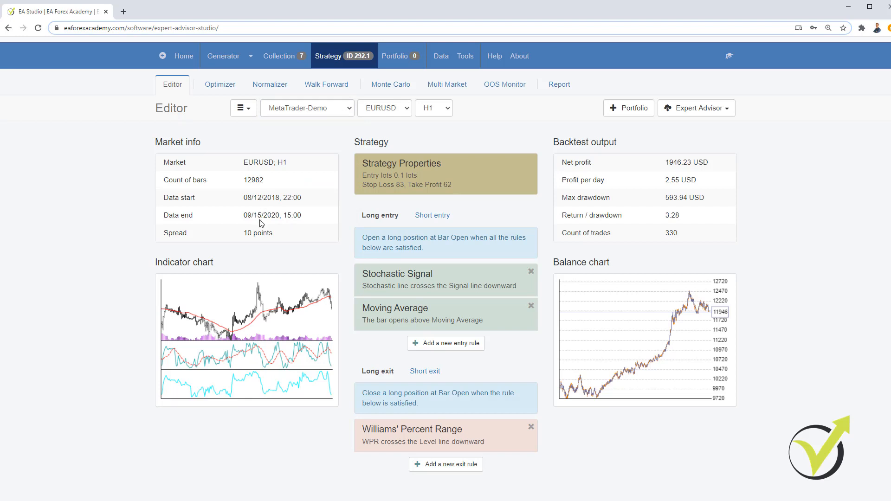
{"action": "mouse_move", "coordinate": [271, 210]}
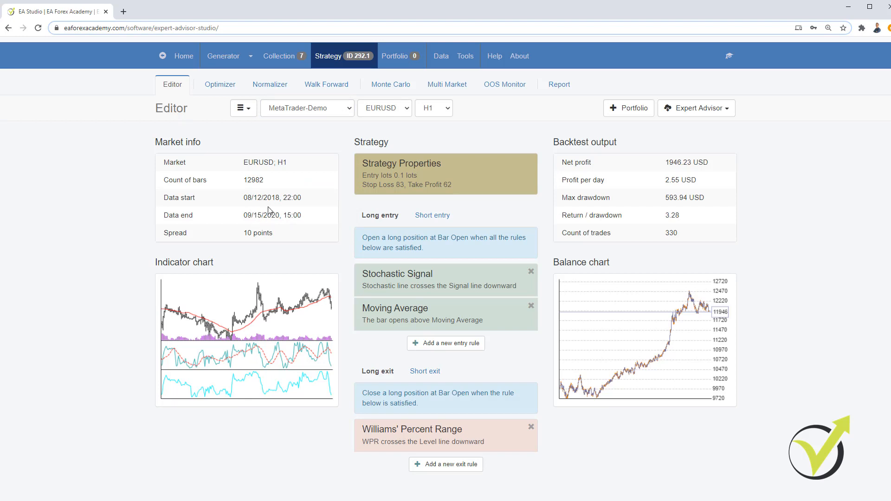
- Open Data > Data Horizon showing 200,000 max bars and a 12/08/2018 start limit
{"action": "left_click", "coordinate": [441, 56]}
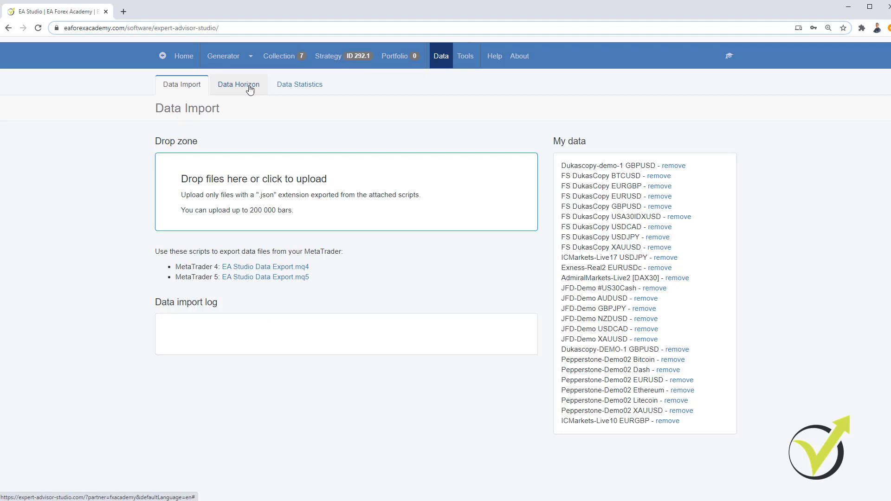
{"action": "left_click", "coordinate": [238, 84]}
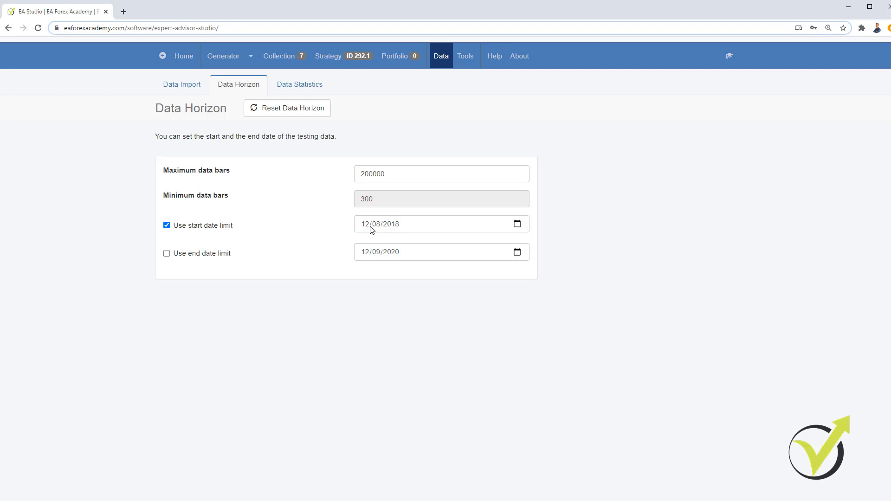
{"action": "mouse_move", "coordinate": [375, 234]}
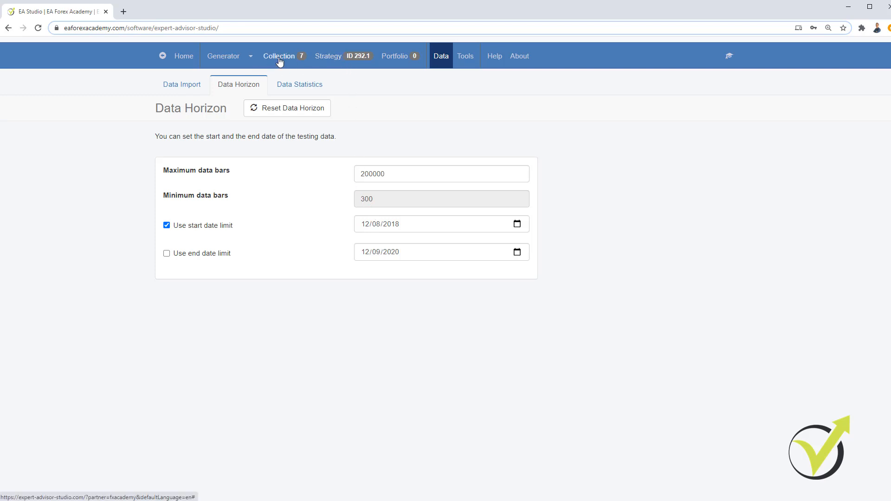
- Reopen strategy 292.1 from the Collection and keep MetaTrader-Demo as its data source
{"action": "left_click", "coordinate": [279, 56]}
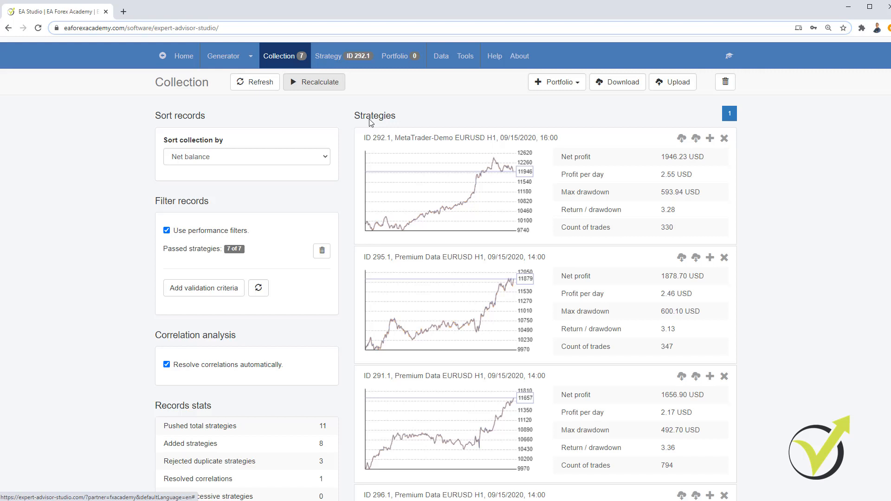
{"action": "left_click", "coordinate": [343, 55]}
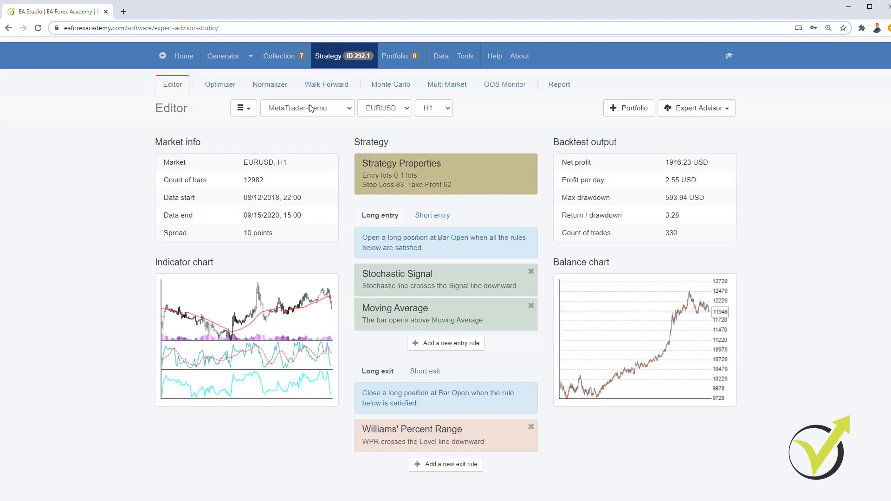
{"action": "left_click", "coordinate": [307, 108]}
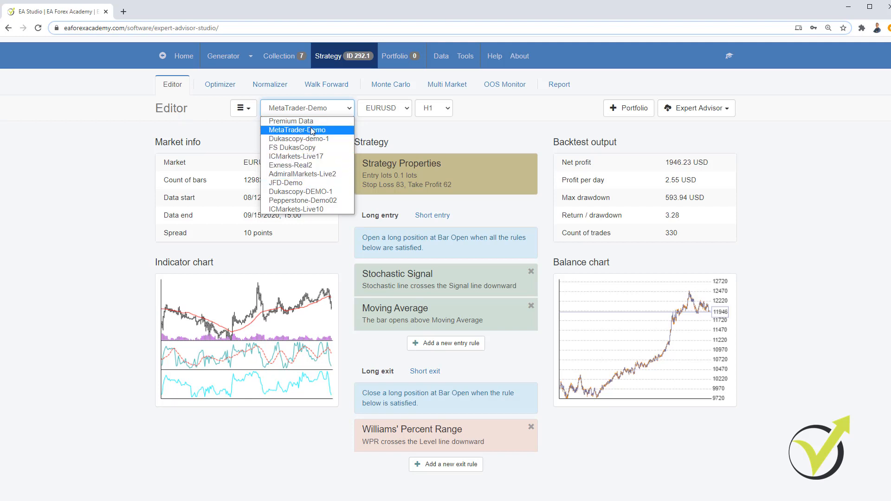
{"action": "left_click", "coordinate": [297, 130]}
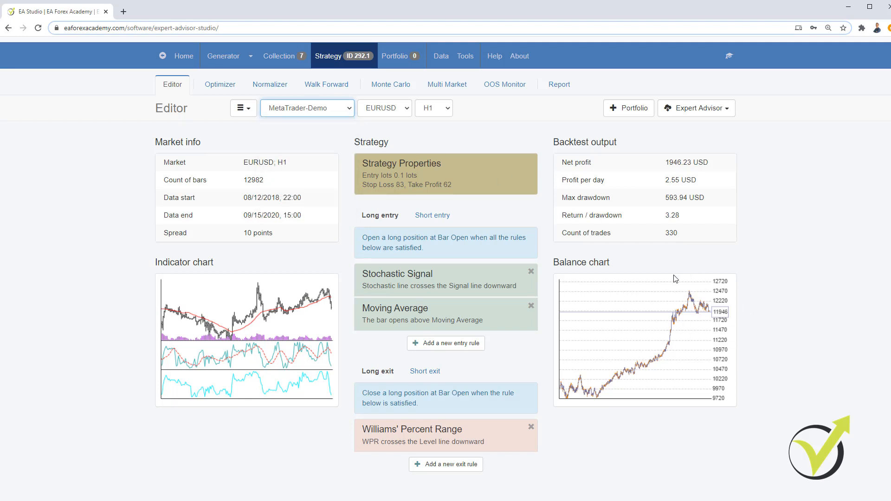
{"action": "mouse_move", "coordinate": [632, 368]}
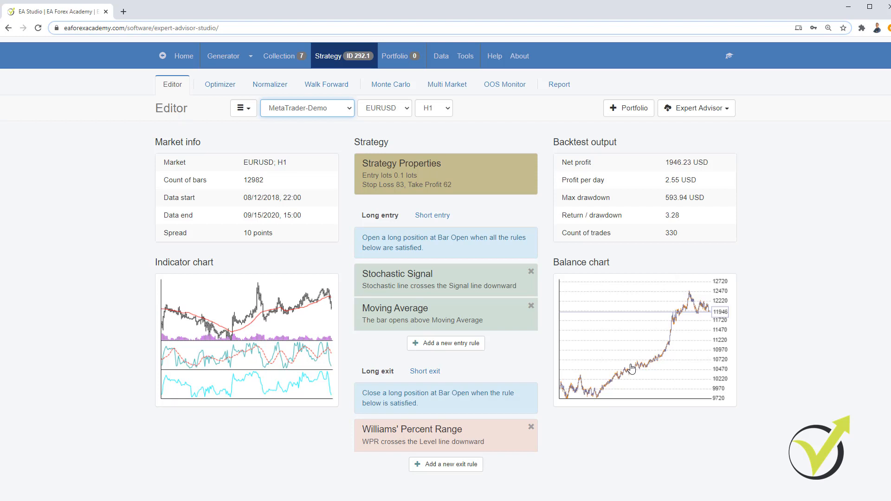
- Open Tools > Symbol settings; inspect Premium Data EURUSD, then Pepperstone-Demo02 EURUSD
{"action": "left_click", "coordinate": [466, 56]}
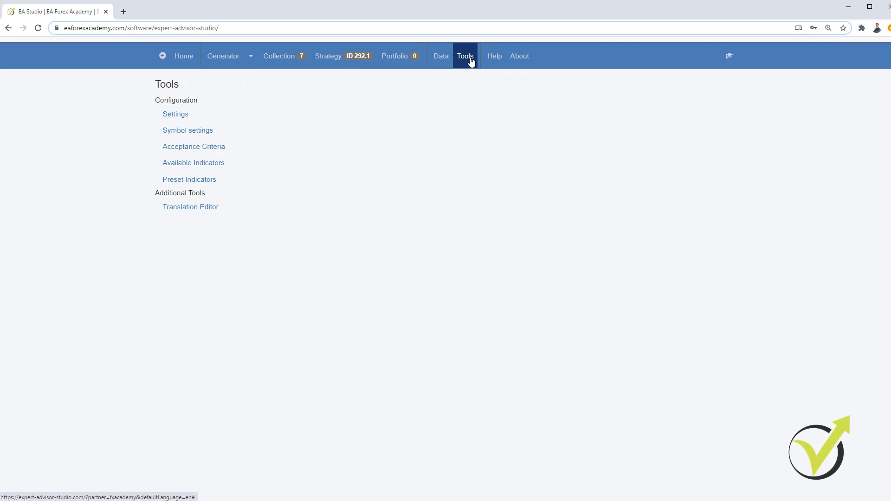
{"action": "left_click", "coordinate": [194, 146]}
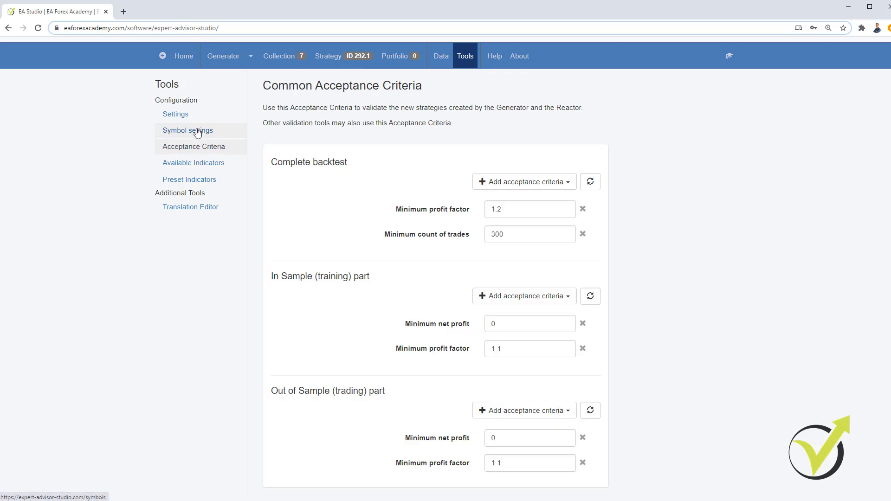
{"action": "left_click", "coordinate": [187, 130]}
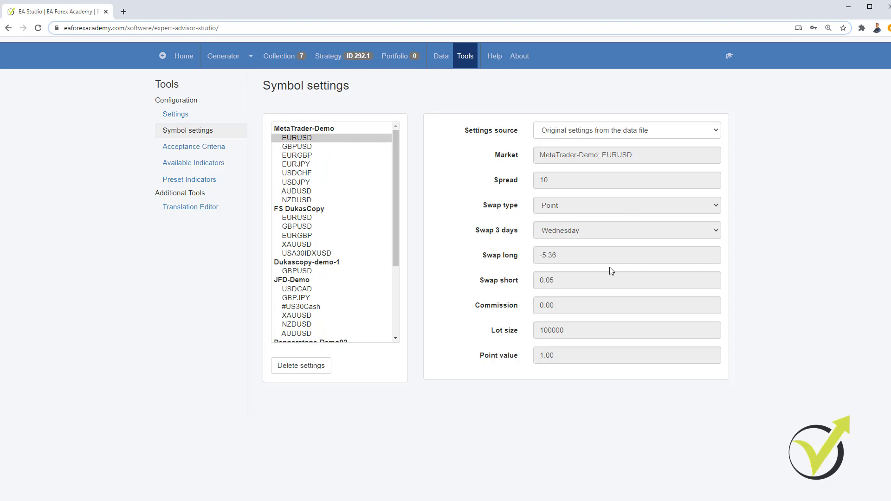
{"action": "mouse_move", "coordinate": [304, 144]}
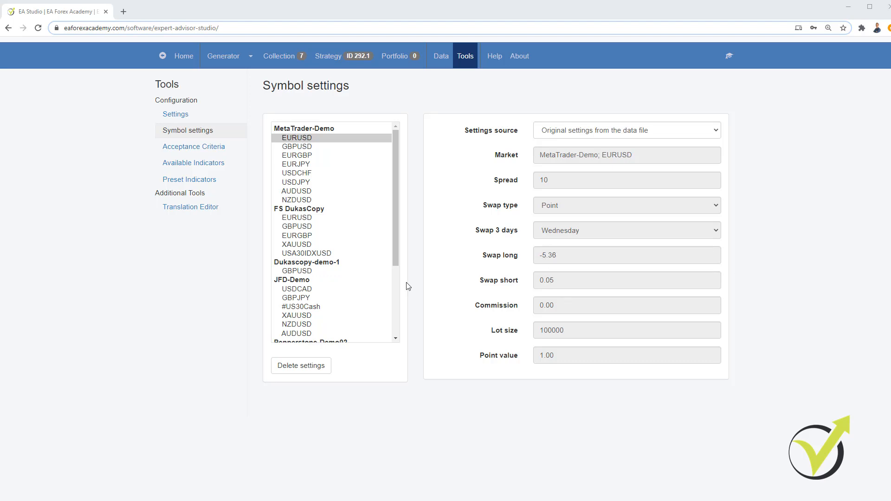
{"action": "scroll", "scroll_direction": "down", "scroll_amount": 3}
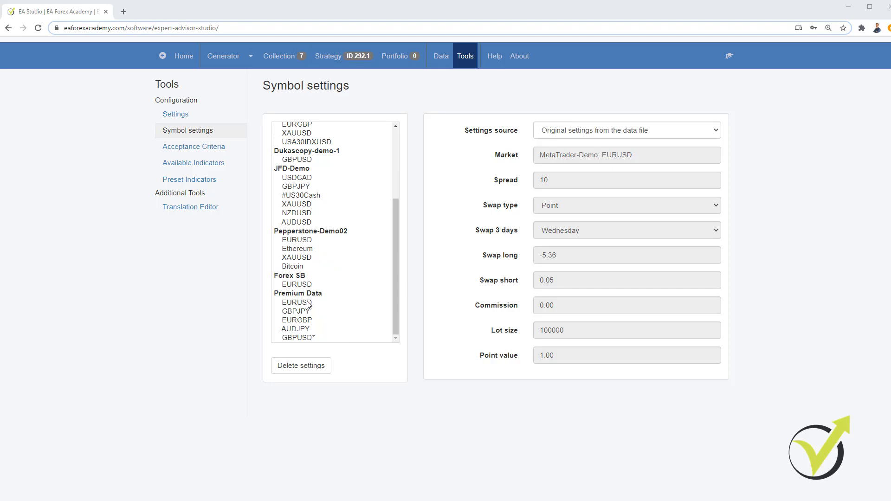
{"action": "left_click", "coordinate": [297, 303]}
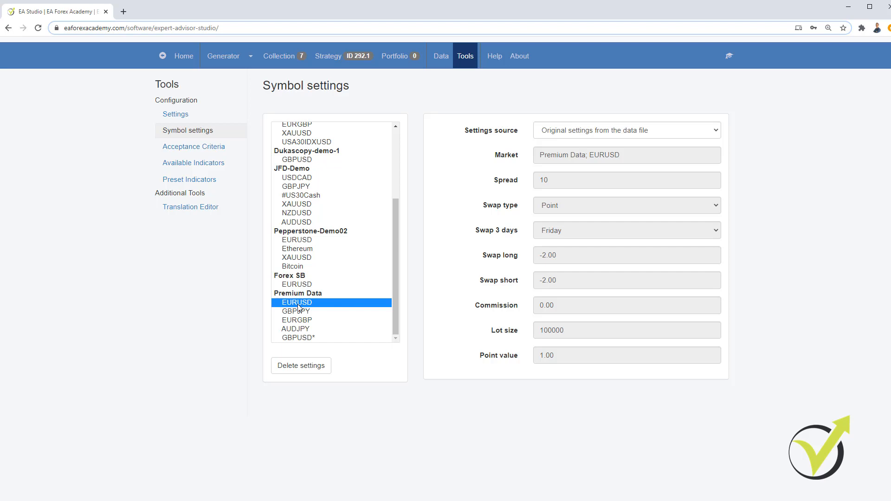
{"action": "mouse_move", "coordinate": [529, 226]}
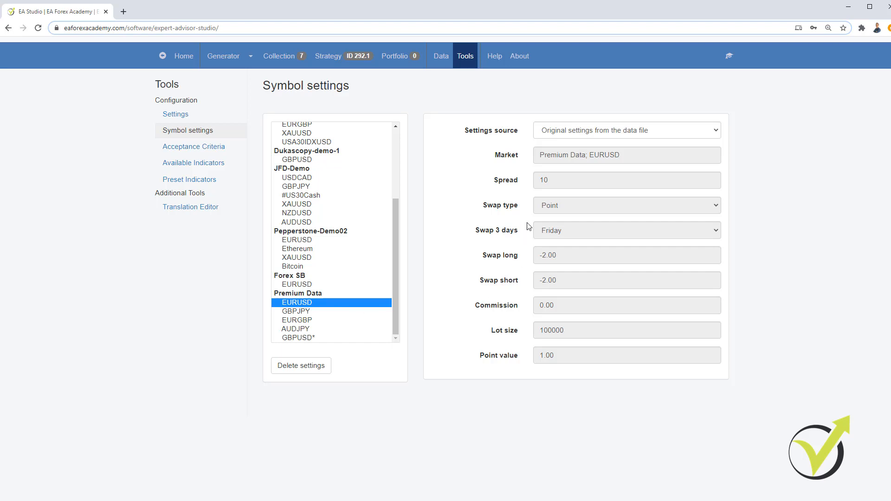
{"action": "mouse_move", "coordinate": [555, 137]}
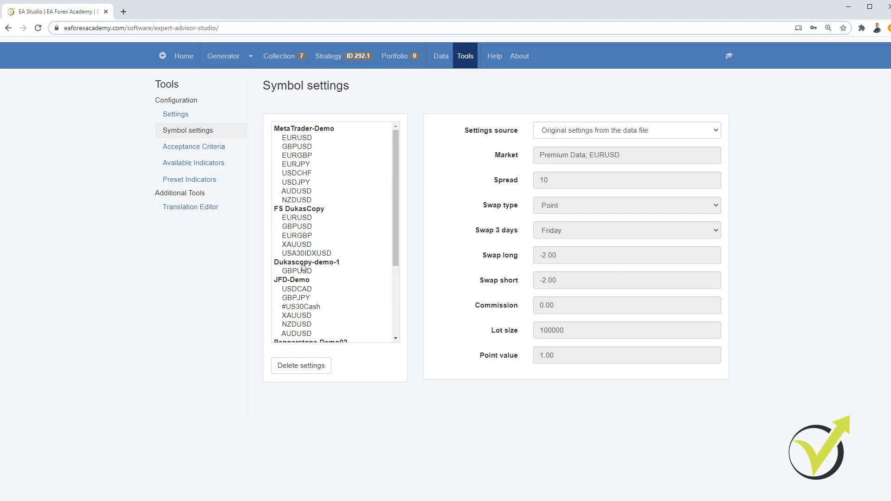
{"action": "left_click", "coordinate": [297, 258]}
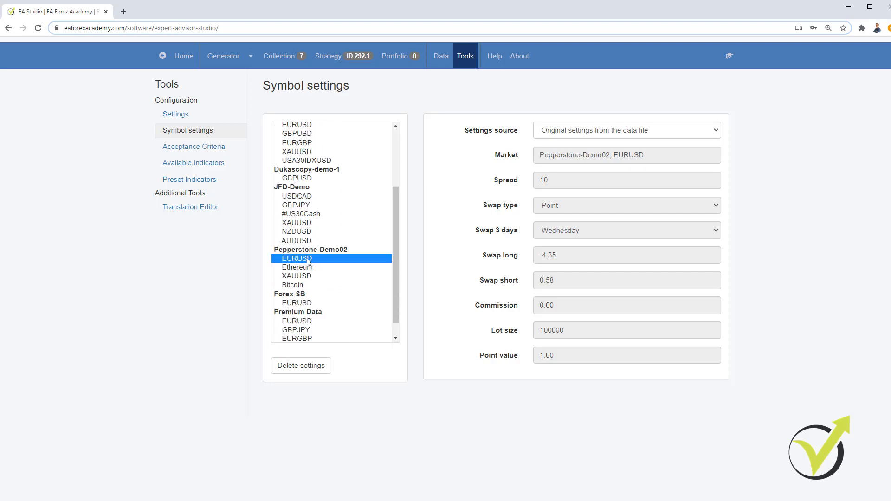
{"action": "mouse_move", "coordinate": [309, 264]}
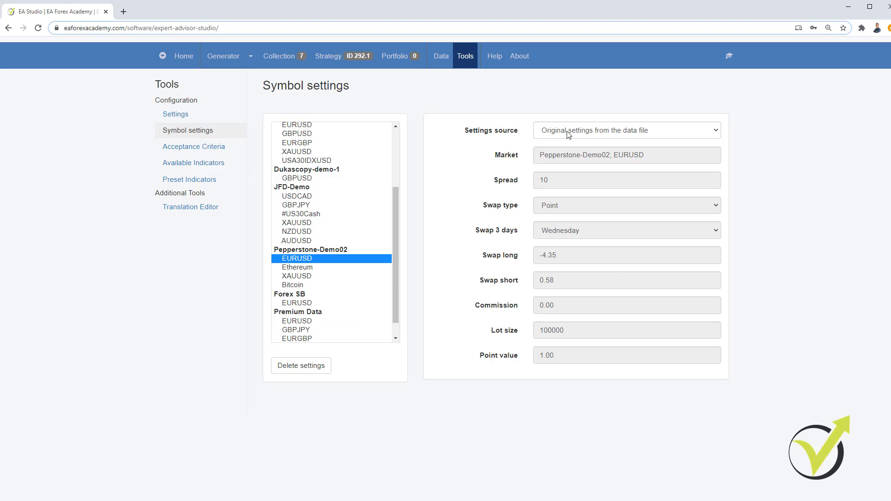
- Choose Custom symbol settings as the settings source for Pepperstone-Demo02 EURUSD
{"action": "left_click", "coordinate": [626, 130]}
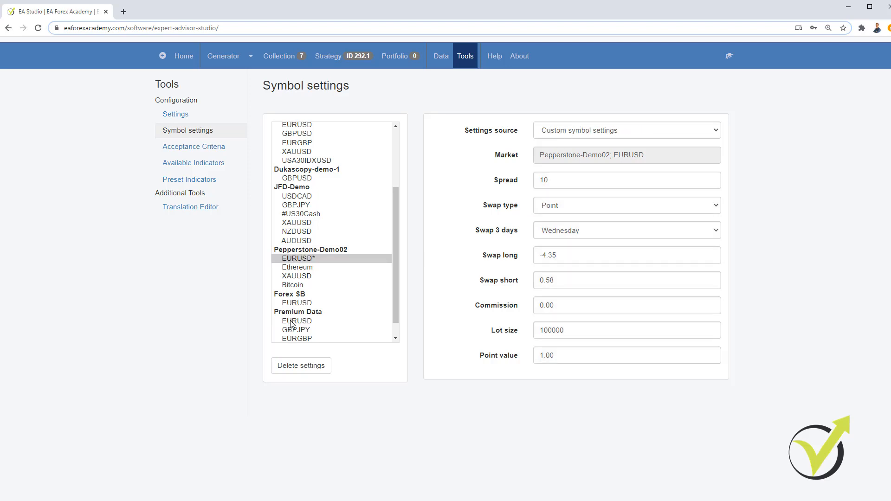
{"action": "mouse_move", "coordinate": [574, 249]}
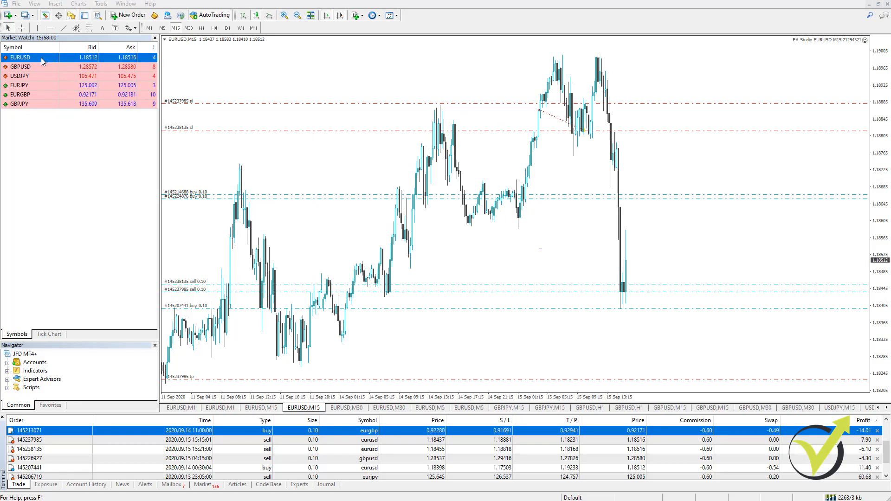
- Check EURUSD's specification: swap long -5.35572, short 0.05313, triple swap Wednesday, then close it
{"action": "right_click", "coordinate": [28, 58]}
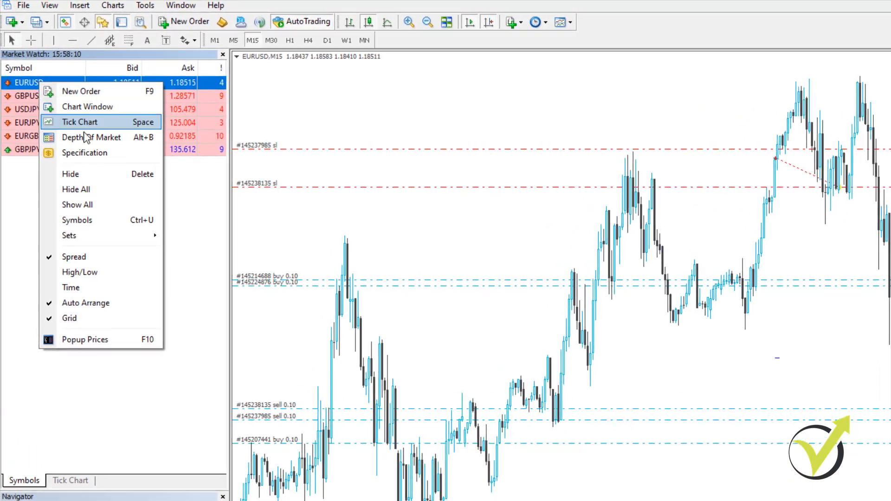
{"action": "left_click", "coordinate": [84, 152]}
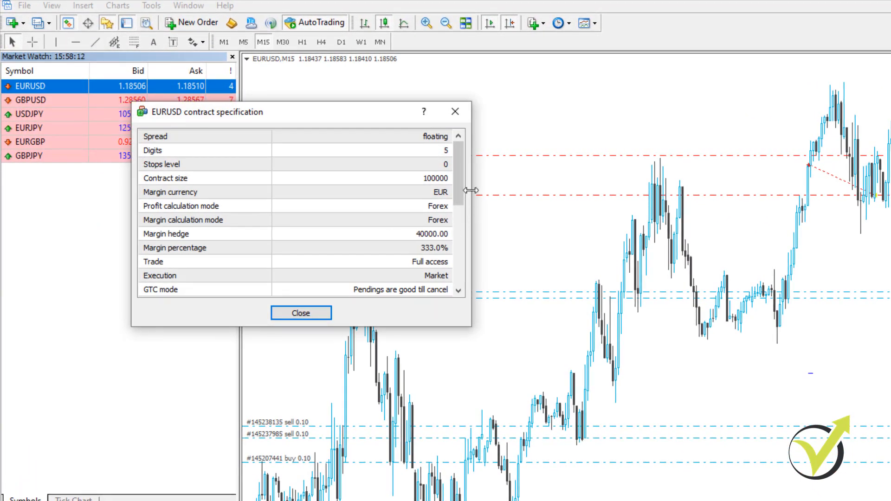
{"action": "scroll", "scroll_direction": "down", "scroll_amount": 3}
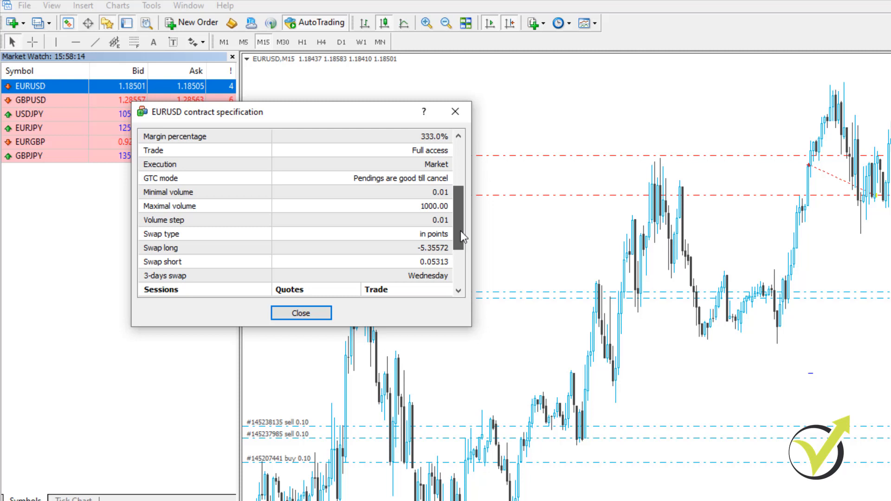
{"action": "scroll", "scroll_direction": "down", "scroll_amount": 3}
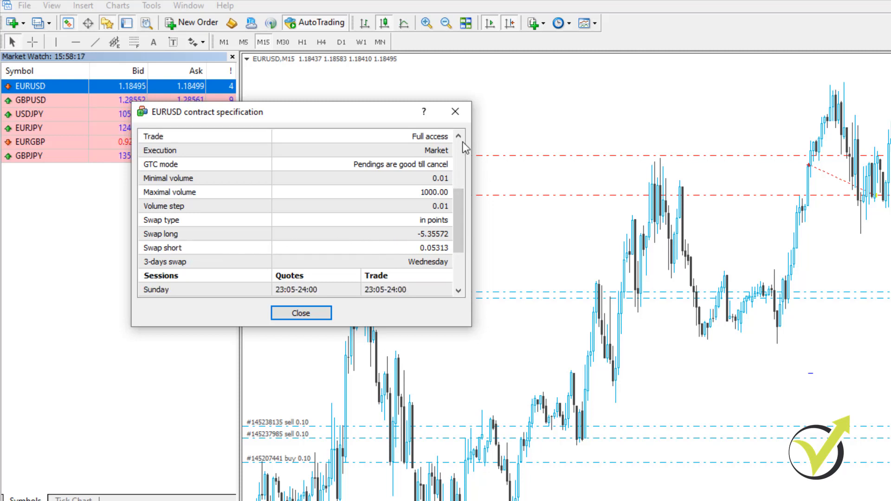
{"action": "left_click", "coordinate": [301, 313]}
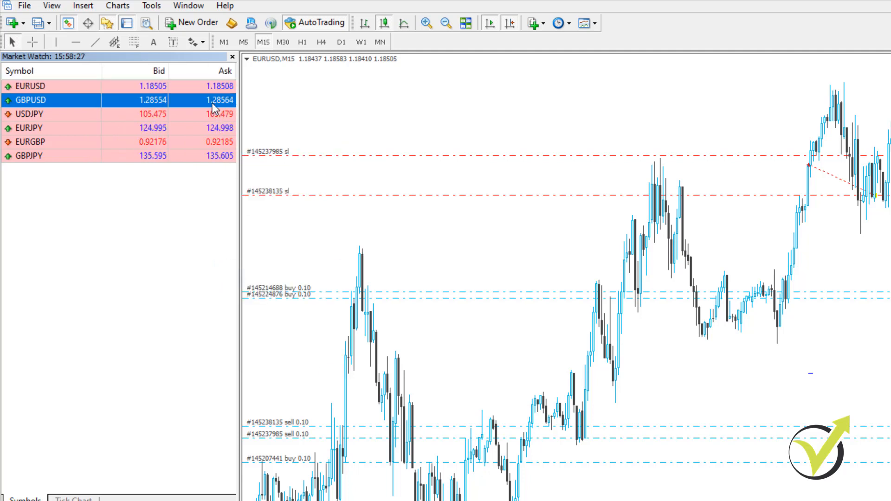
- Turn the Spread column back on in Market Watch from GBPUSD's context menu
{"action": "right_click", "coordinate": [56, 100]}
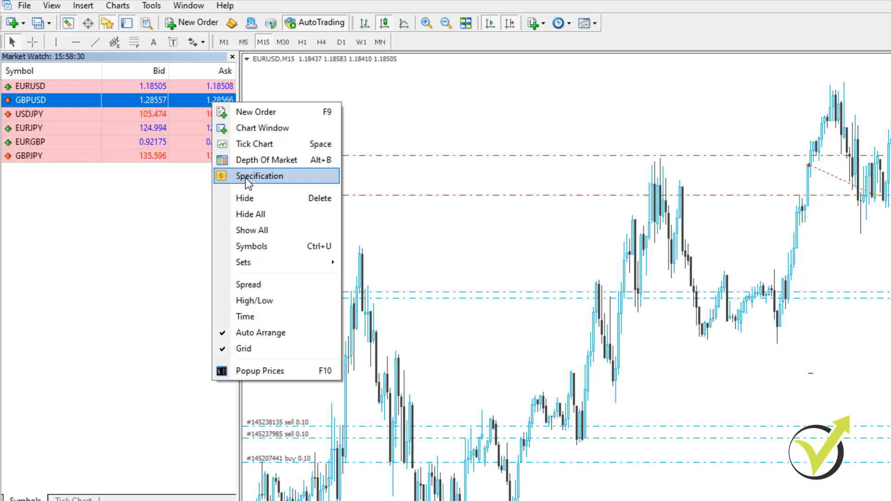
{"action": "mouse_move", "coordinate": [247, 284]}
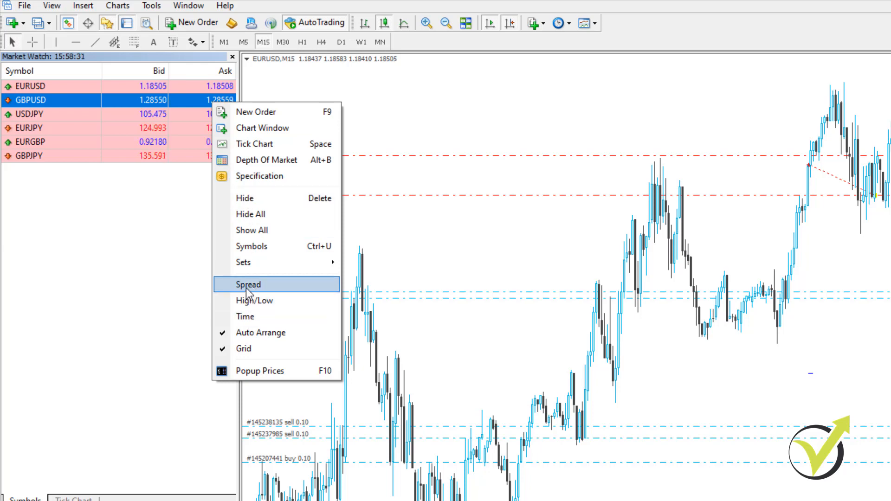
{"action": "left_click", "coordinate": [248, 285]}
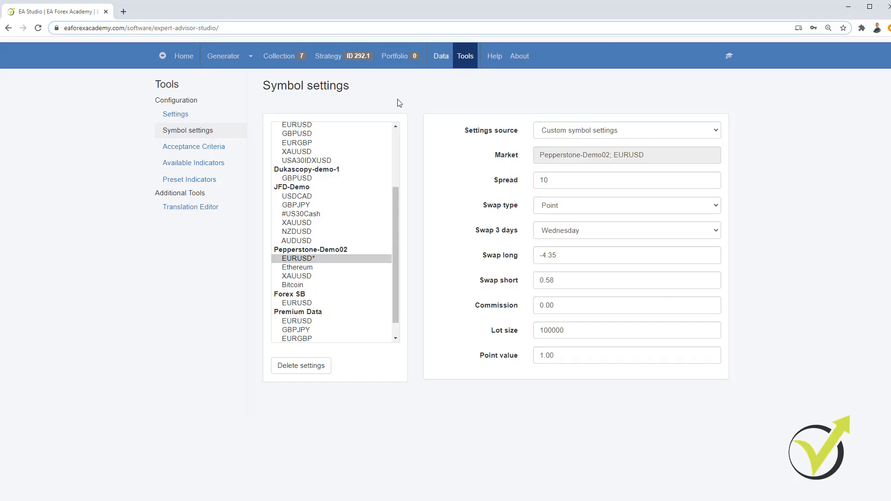
{"action": "mouse_move", "coordinate": [305, 323]}
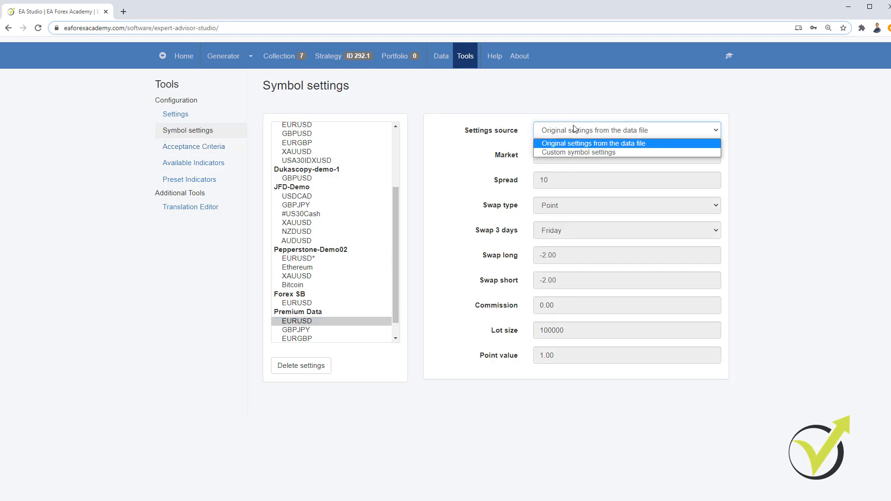
- Set Premium Data EURUSD's settings source to Custom symbol settings and return to Generator
{"action": "left_click", "coordinate": [577, 152]}
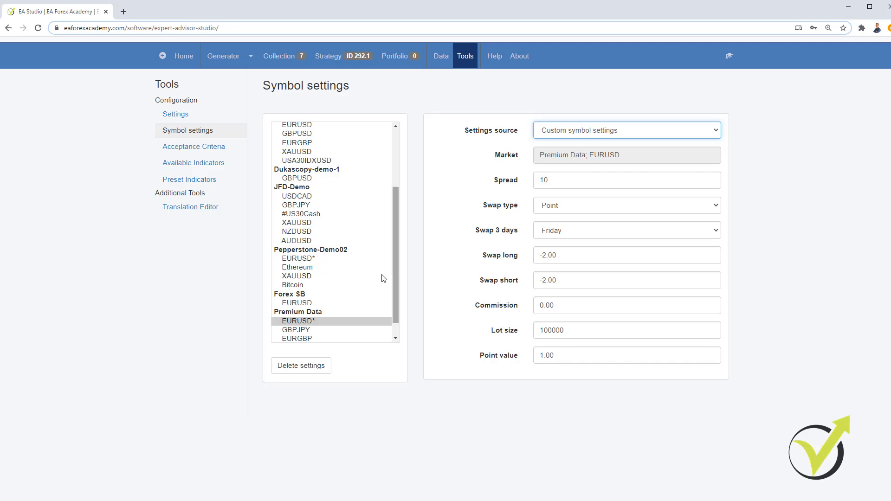
{"action": "left_click", "coordinate": [223, 55]}
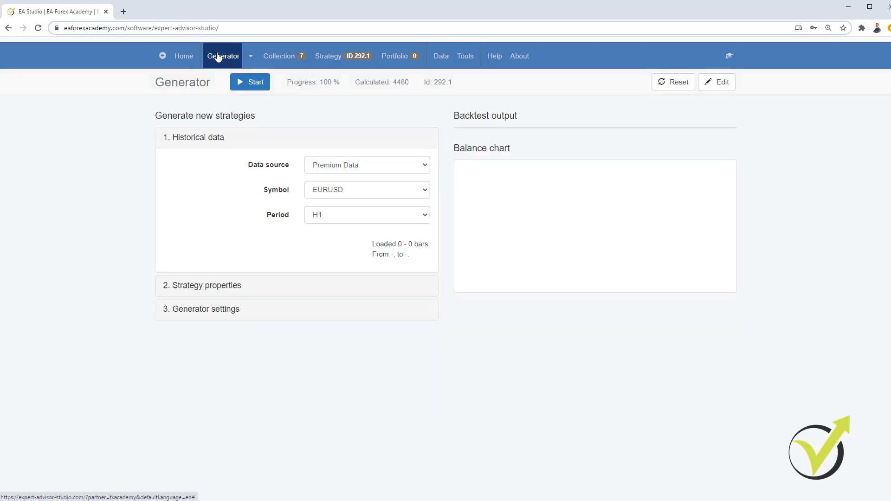
- Keep the Generator period on H1 (13045 bars from 08/12/2018), then open Data Import
{"action": "left_click", "coordinate": [223, 55]}
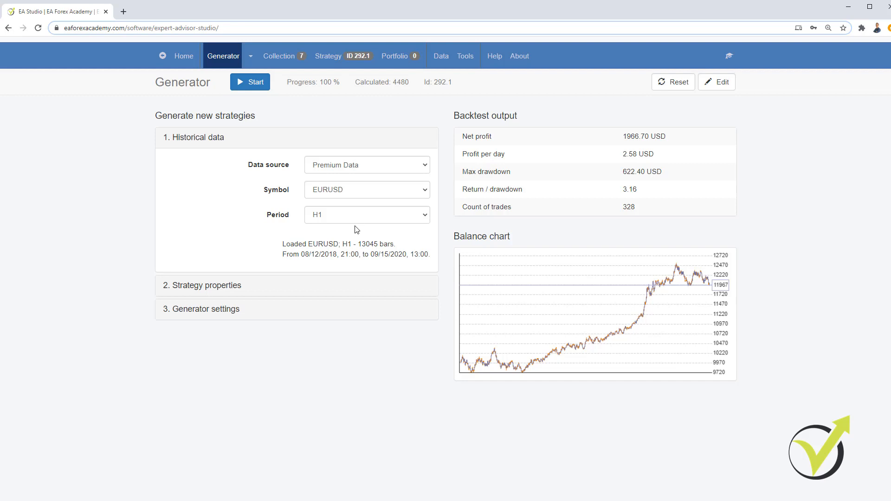
{"action": "mouse_move", "coordinate": [347, 220]}
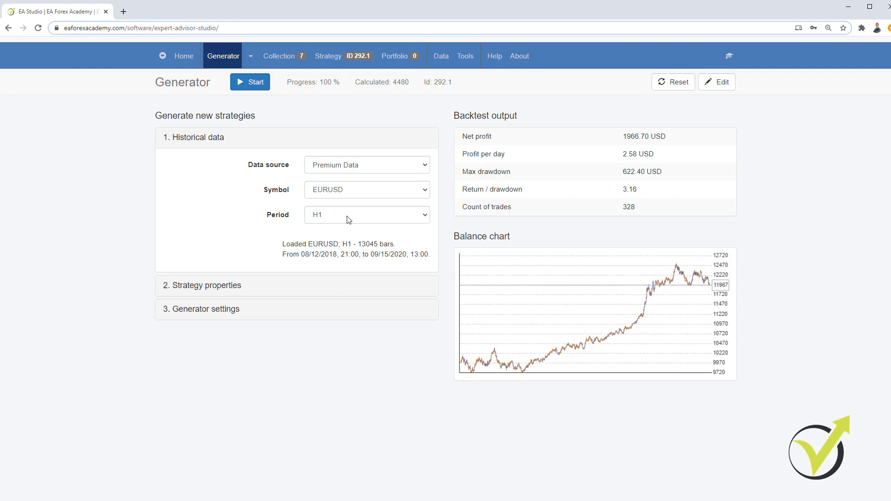
{"action": "left_click", "coordinate": [366, 215]}
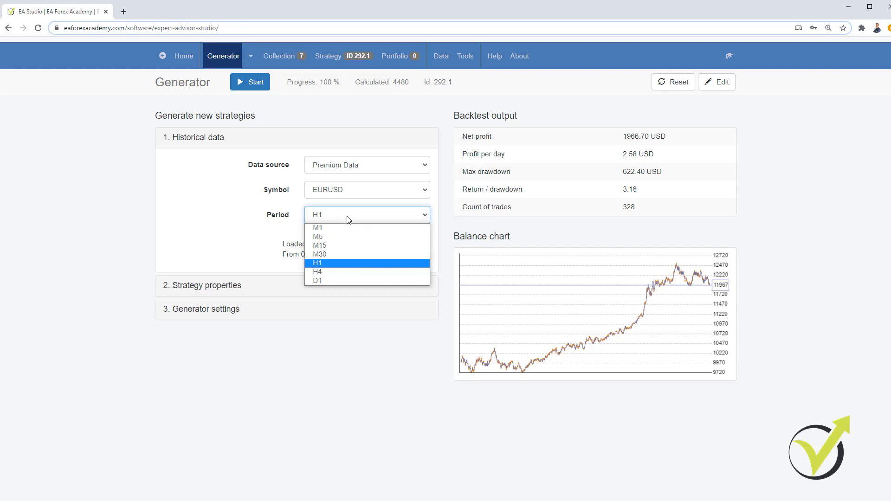
{"action": "mouse_move", "coordinate": [348, 263]}
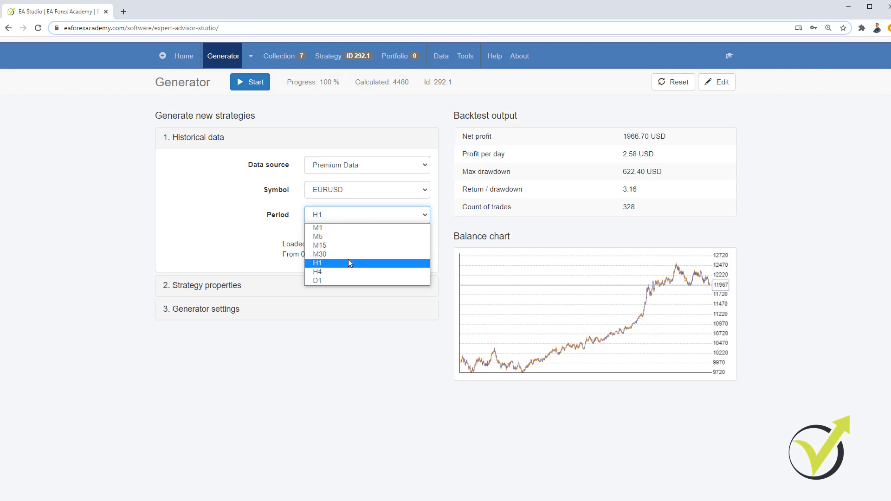
{"action": "left_click", "coordinate": [317, 263]}
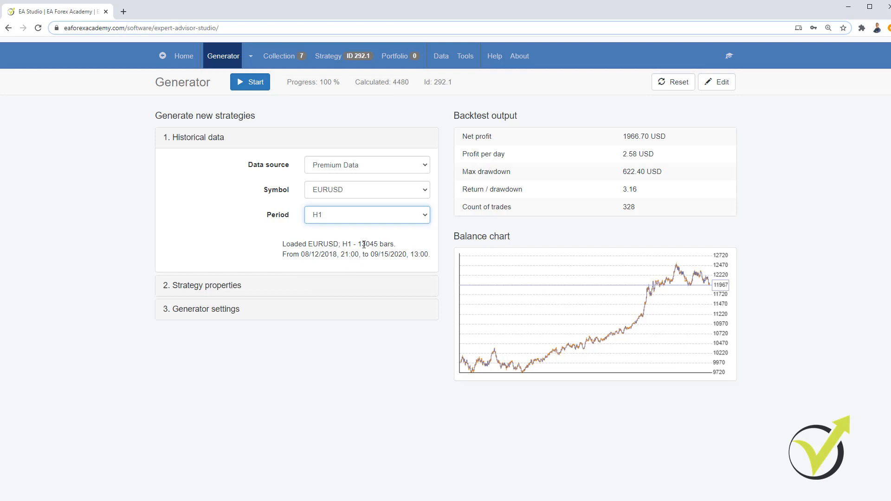
{"action": "left_click", "coordinate": [441, 56]}
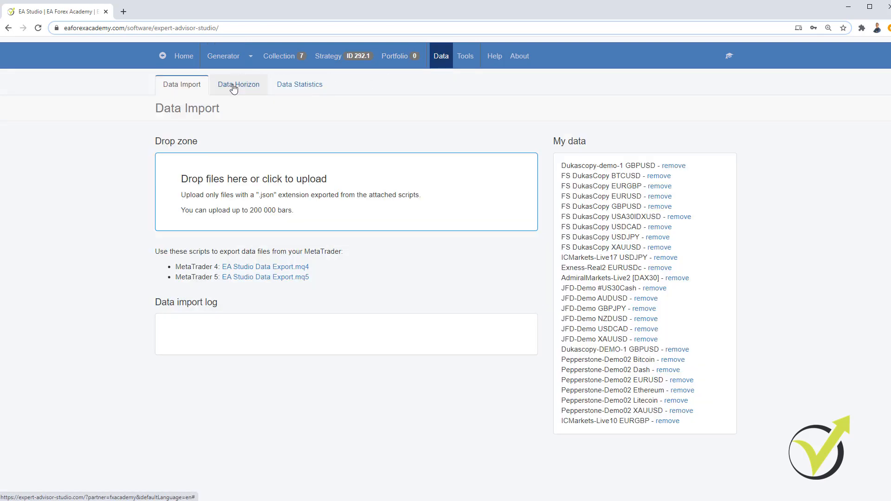
- Uncheck 'Use start date limit' under Data Horizon and go back to the Generator
{"action": "left_click", "coordinate": [238, 84]}
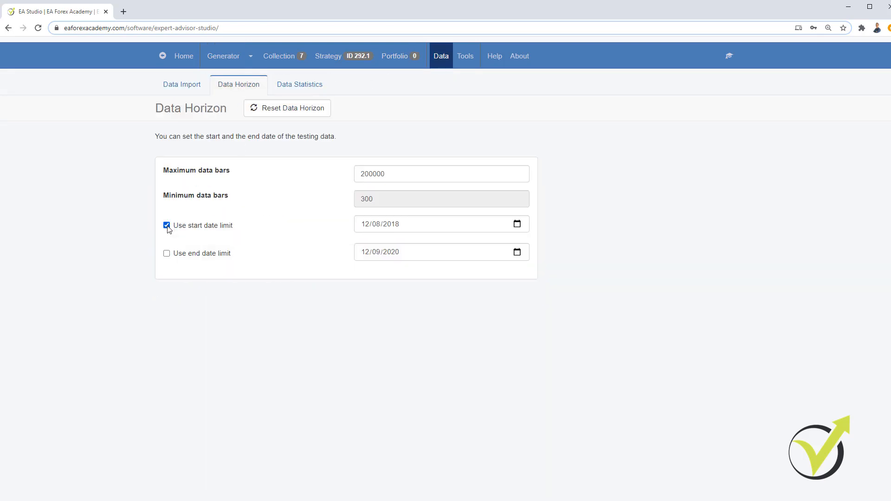
{"action": "left_click", "coordinate": [167, 225]}
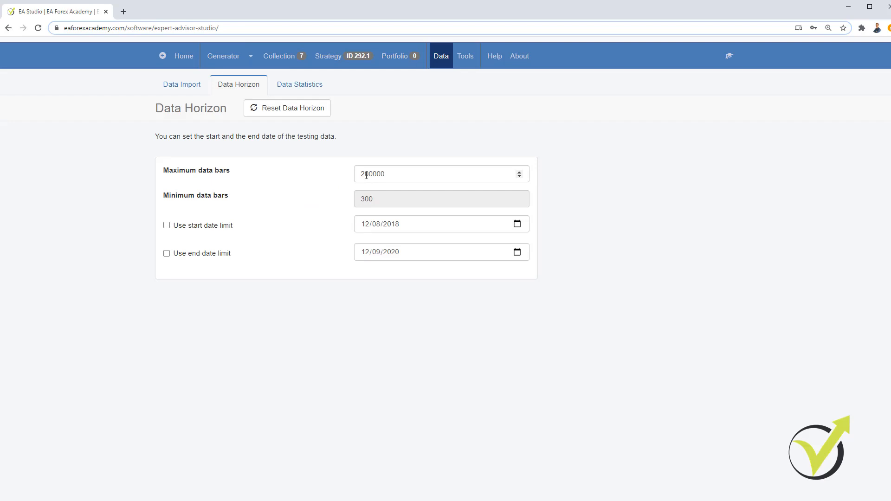
{"action": "mouse_move", "coordinate": [223, 56]}
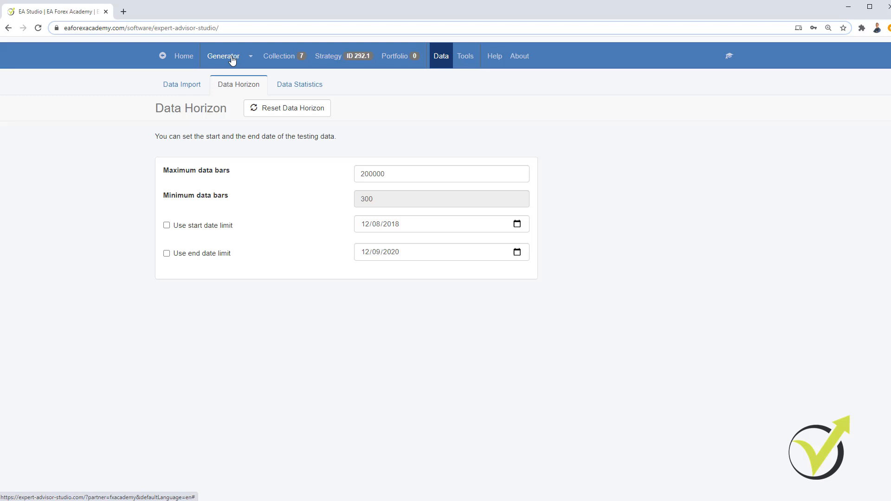
{"action": "left_click", "coordinate": [223, 55]}
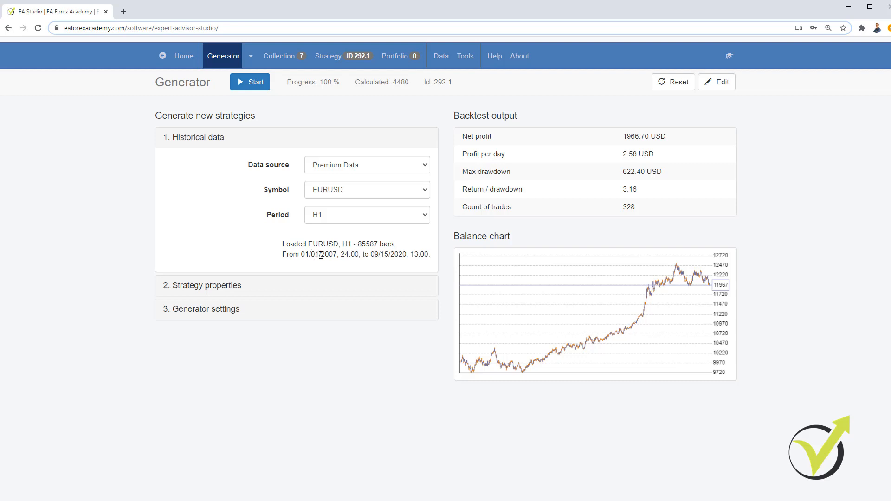
{"action": "mouse_move", "coordinate": [299, 251]}
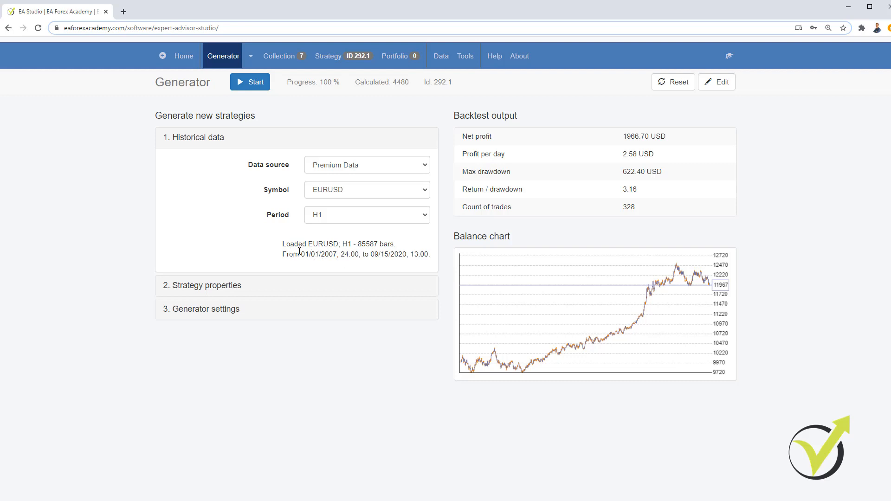
{"action": "mouse_move", "coordinate": [304, 241]}
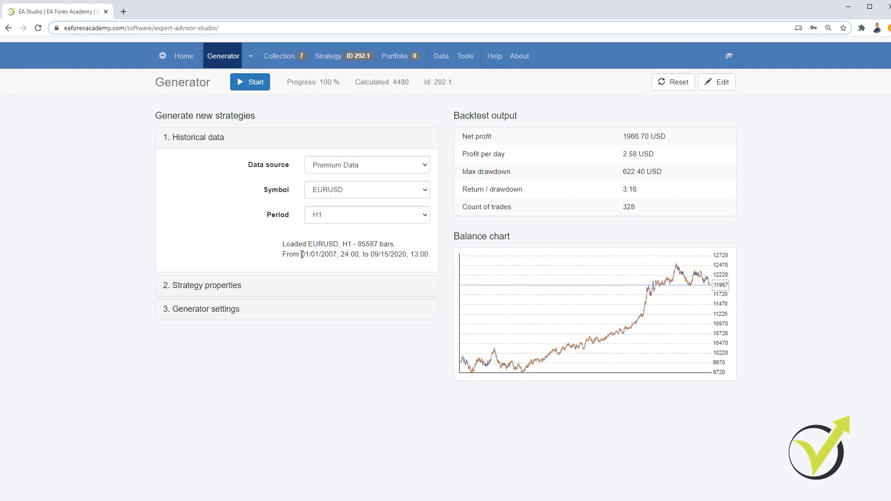
{"action": "mouse_move", "coordinate": [357, 293]}
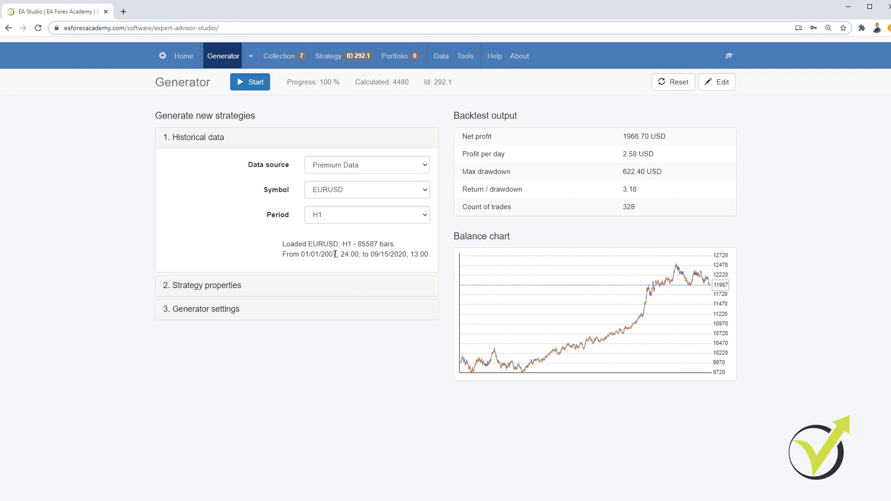
{"action": "mouse_move", "coordinate": [339, 217]}
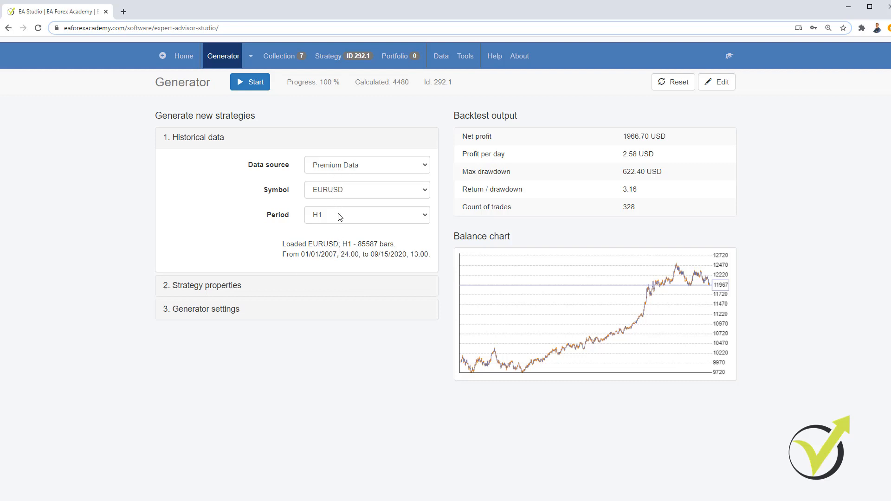
- Switch the Generator's EURUSD history period to M1
{"action": "left_click", "coordinate": [367, 214]}
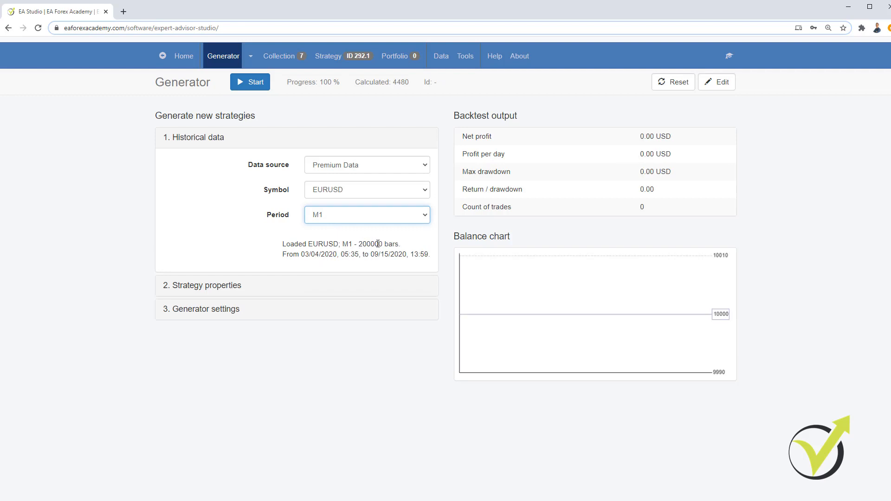
{"action": "mouse_move", "coordinate": [382, 222]}
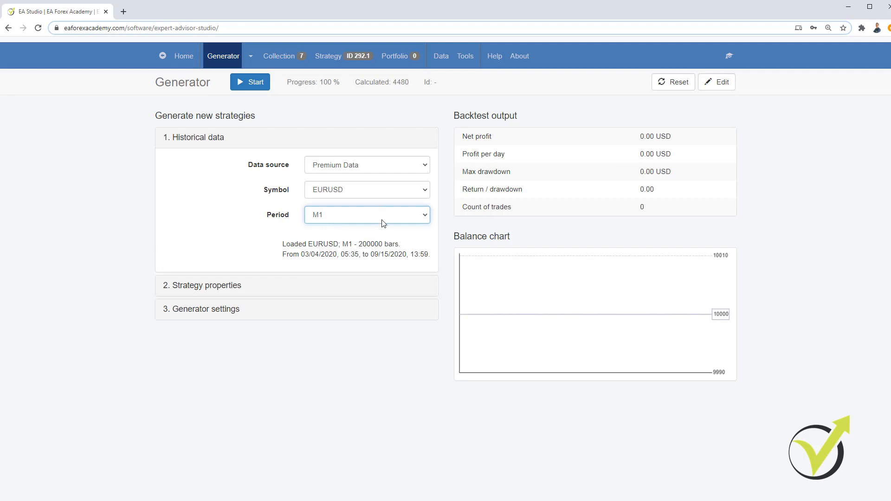
- Load EURUSD history on M15, then M30 (171,159 bars from 01/01/2007)
{"action": "left_click", "coordinate": [367, 215]}
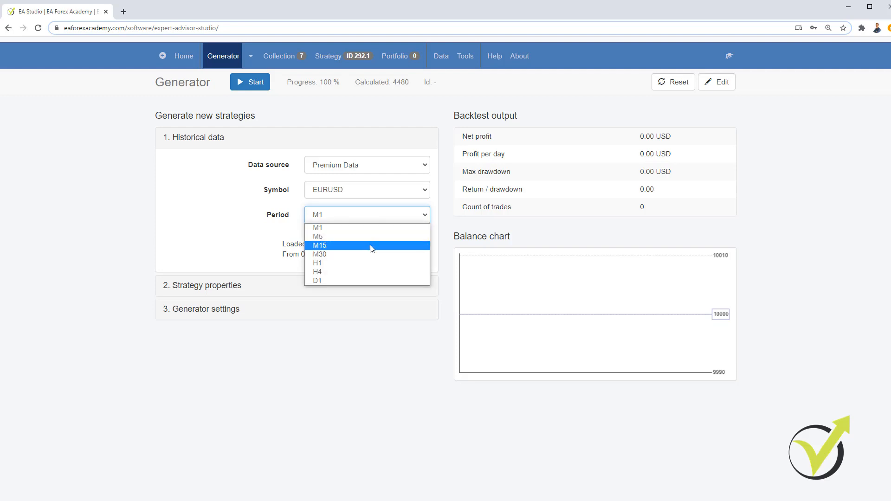
{"action": "left_click", "coordinate": [320, 246]}
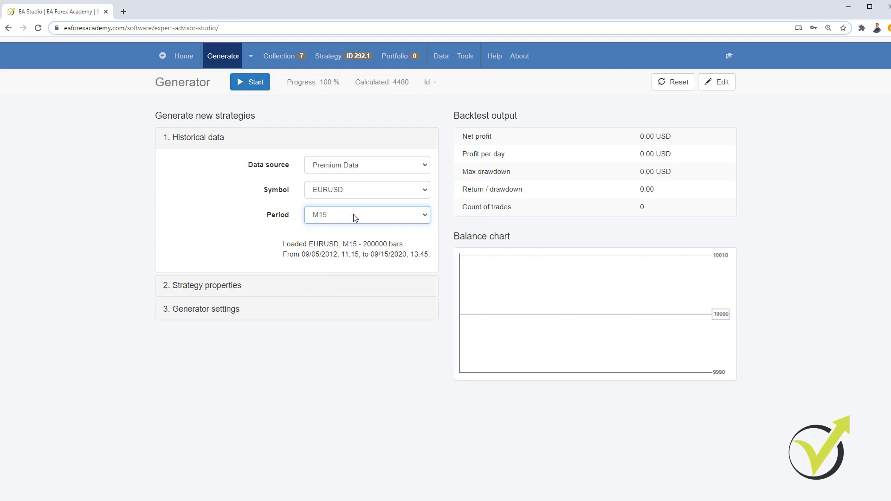
{"action": "left_click", "coordinate": [367, 215]}
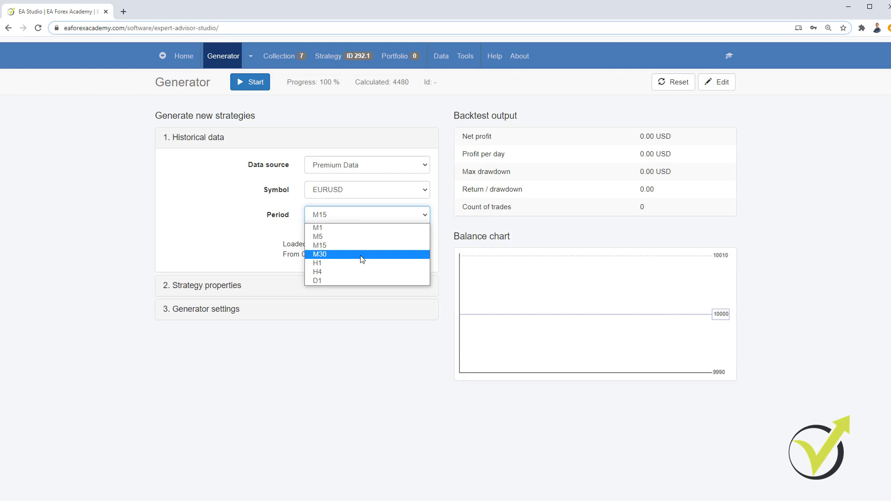
{"action": "left_click", "coordinate": [319, 254]}
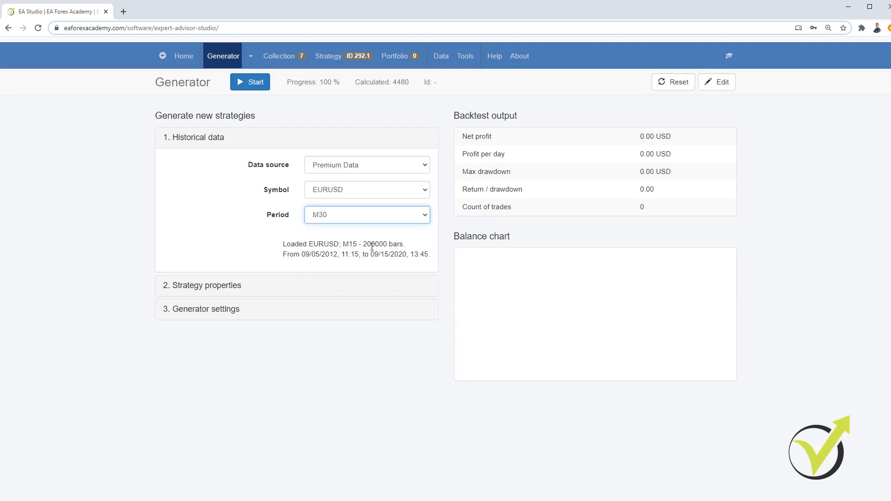
{"action": "left_click", "coordinate": [367, 215]}
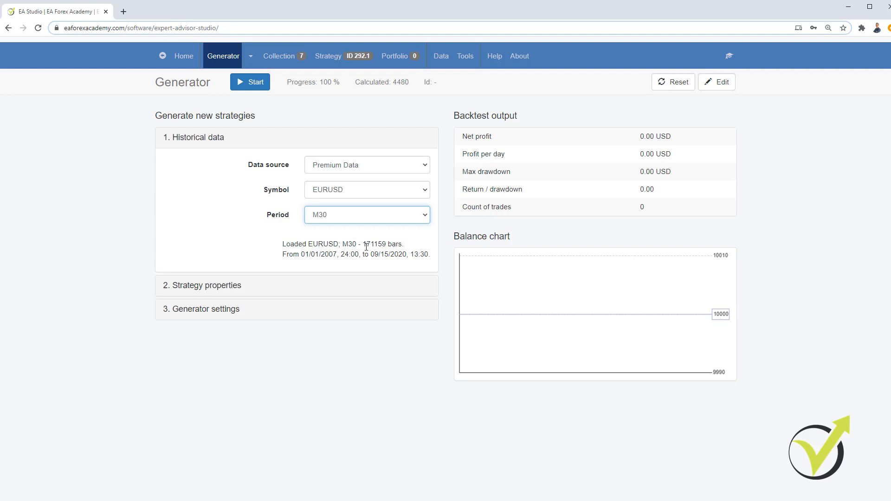
{"action": "double_click", "coordinate": [310, 254]}
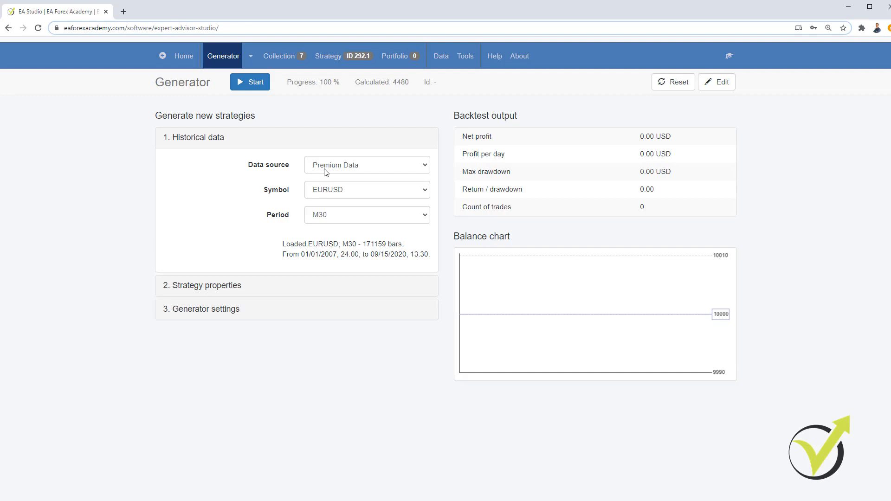
{"action": "mouse_move", "coordinate": [400, 178]}
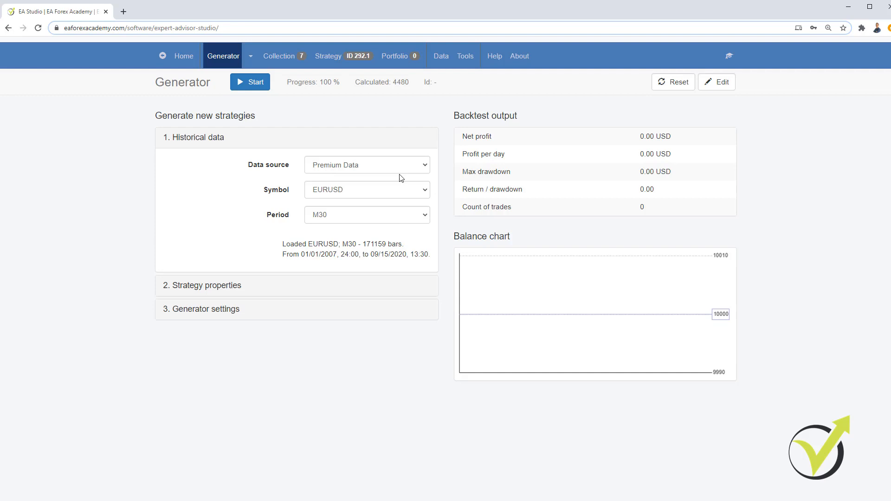